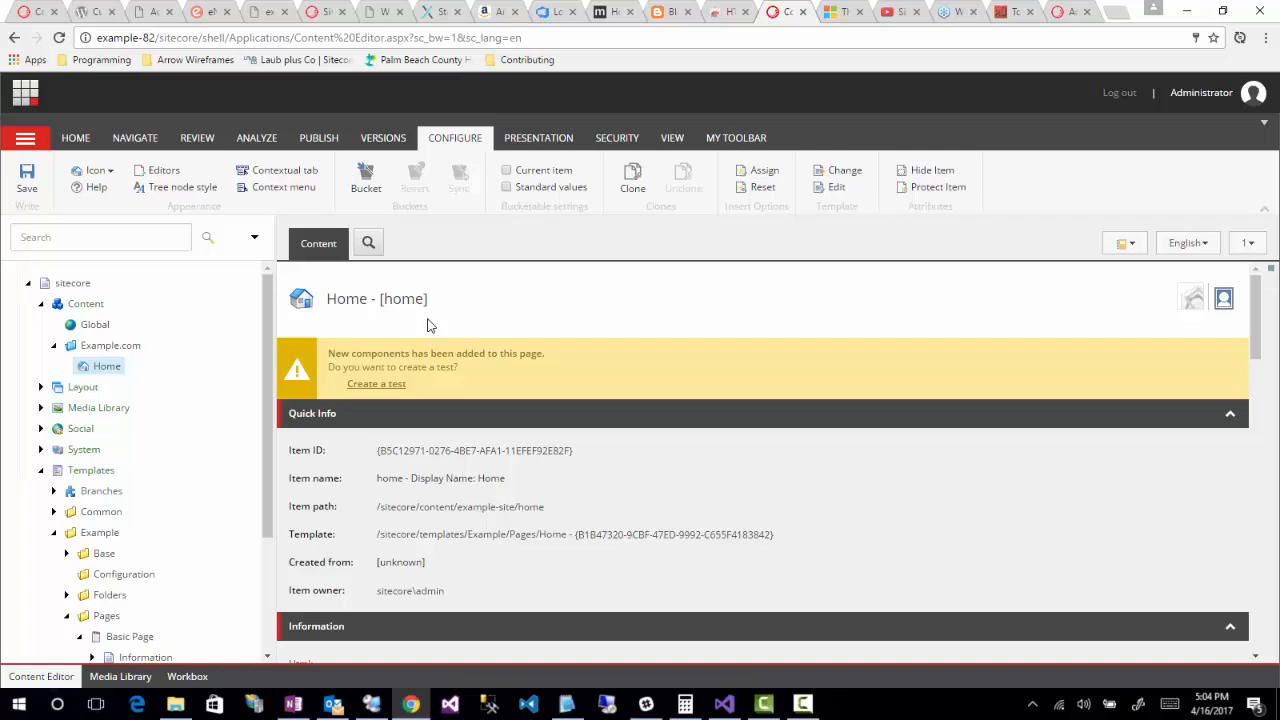
Step: Select the Basic Page template and point out its Air Date field on the Builder tab
scroll(down, 3)
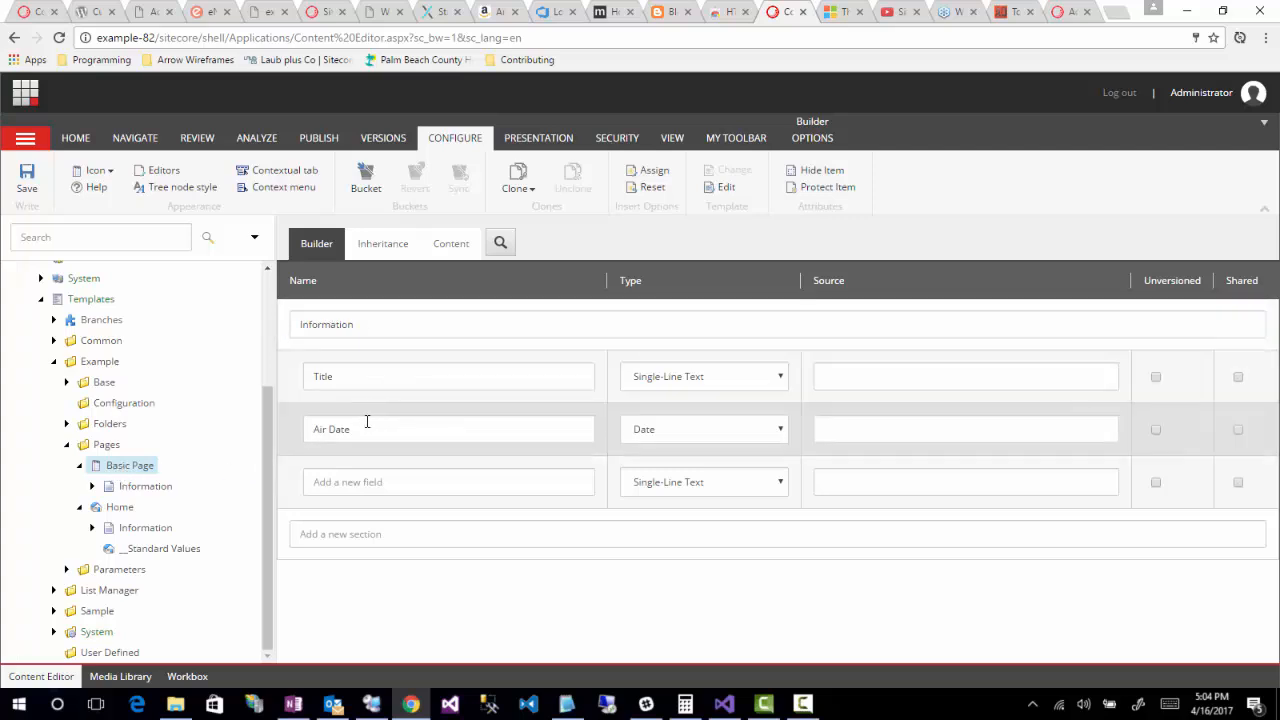
click(448, 428)
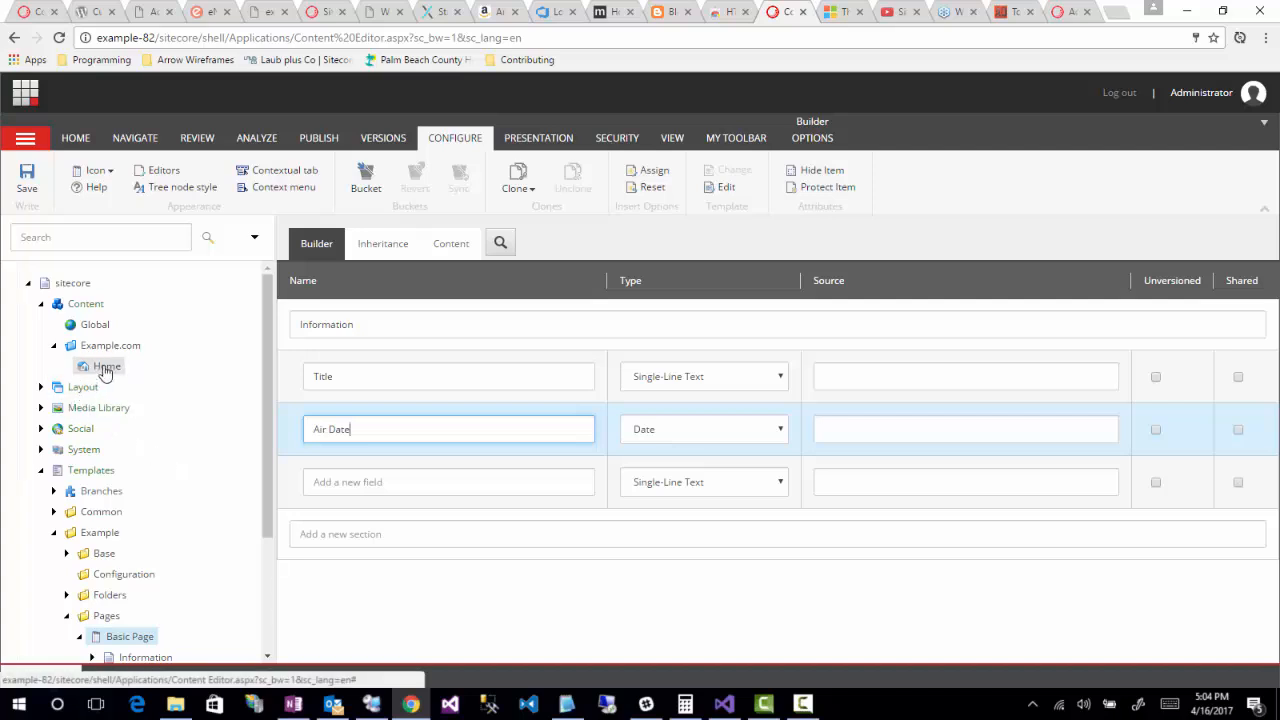
Step: Insert a new Basic Page item under Home, keeping the default name 'Basic Page'
right_click(106, 366)
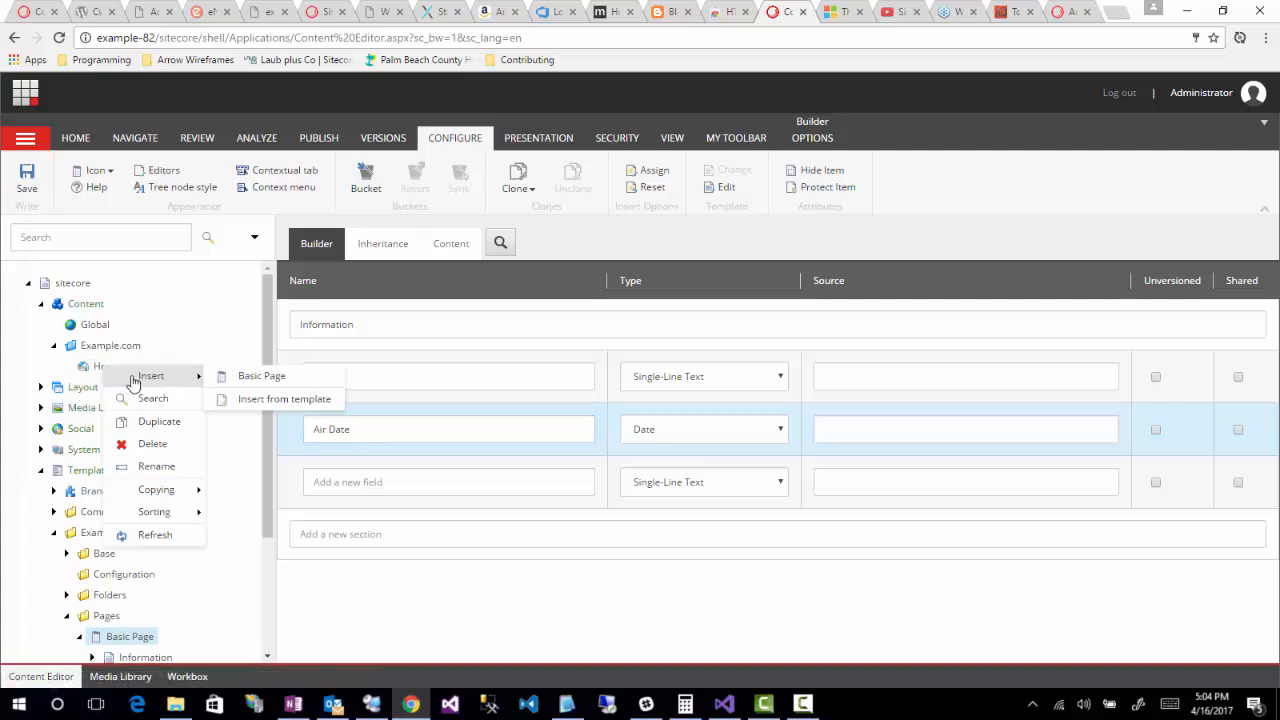
click(260, 376)
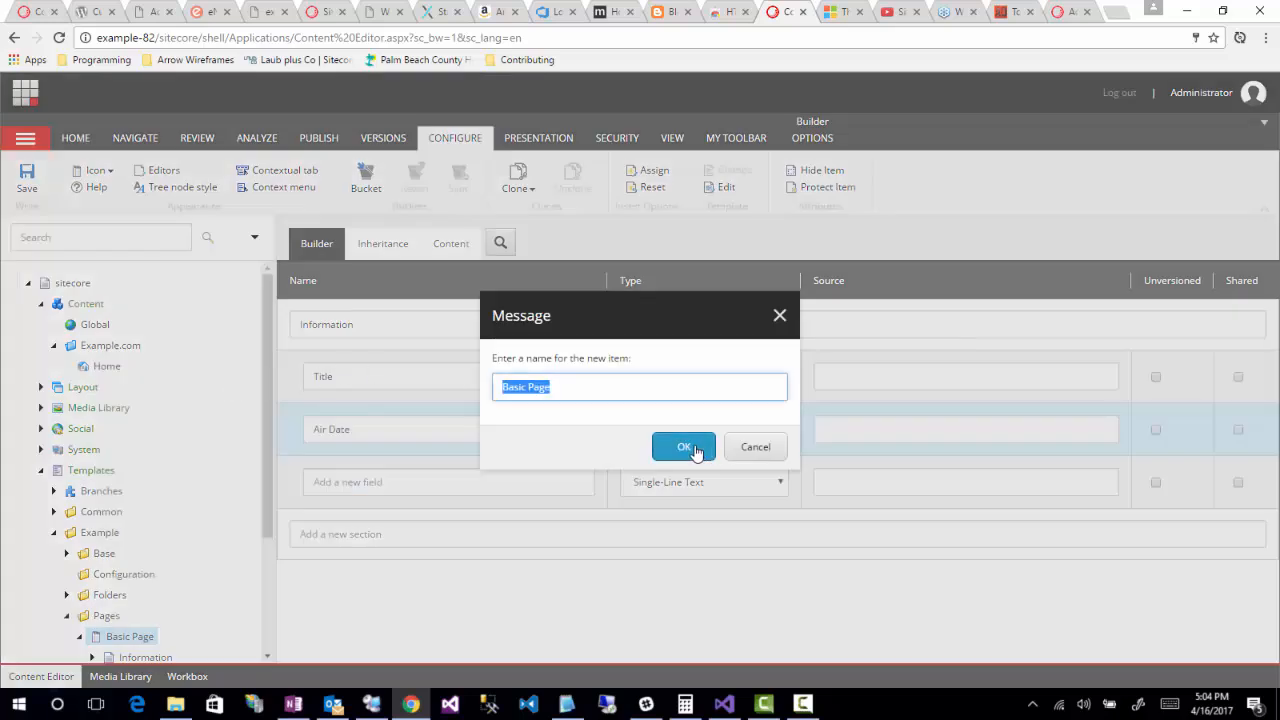
click(684, 448)
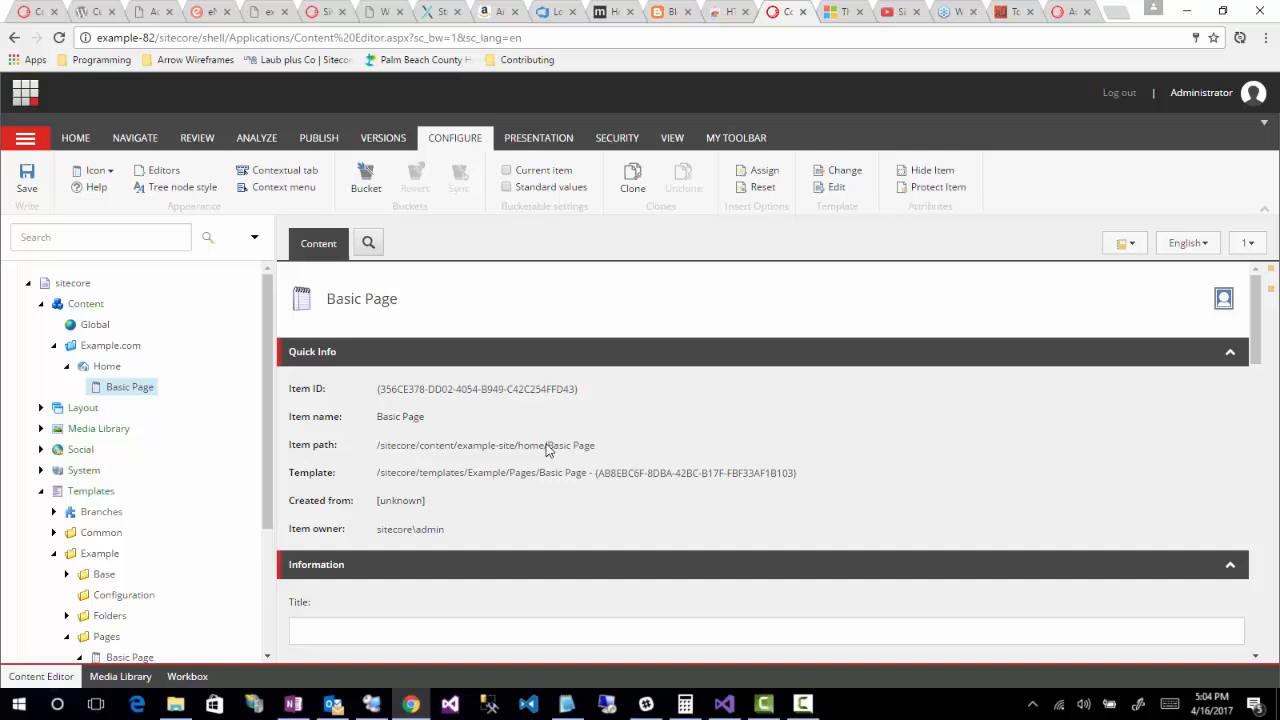
scroll(down, 3)
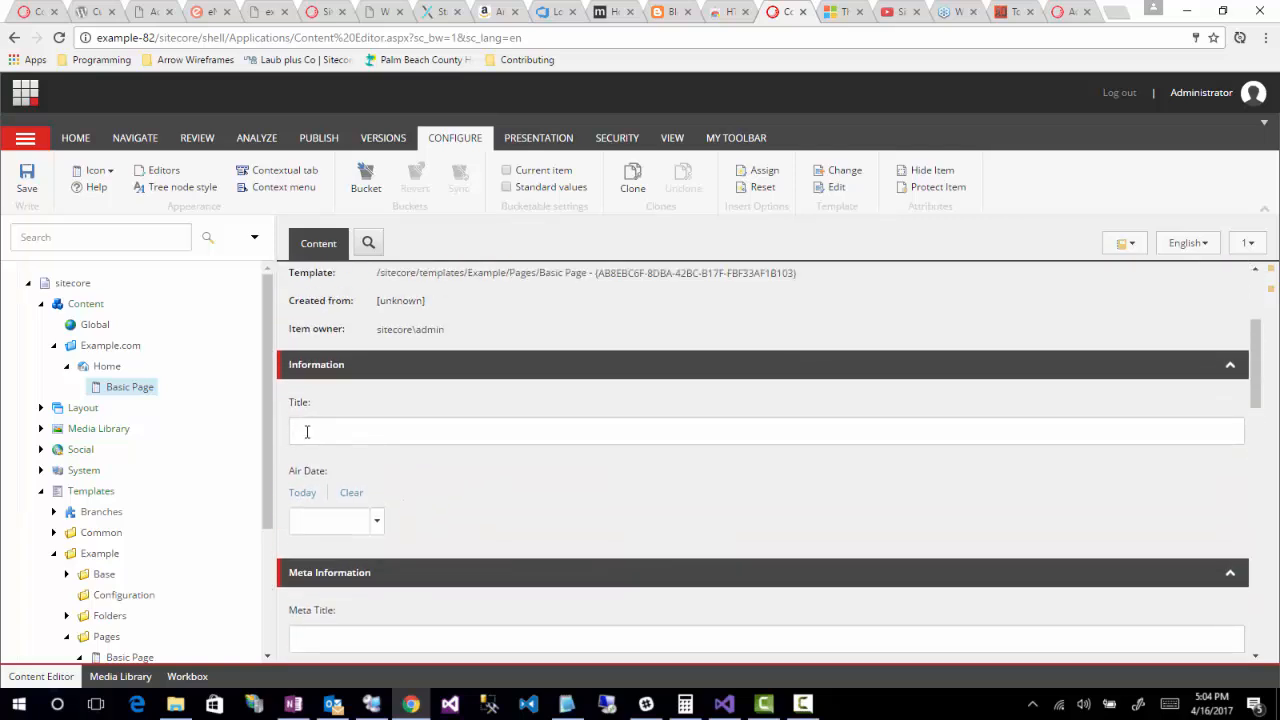
click(766, 432)
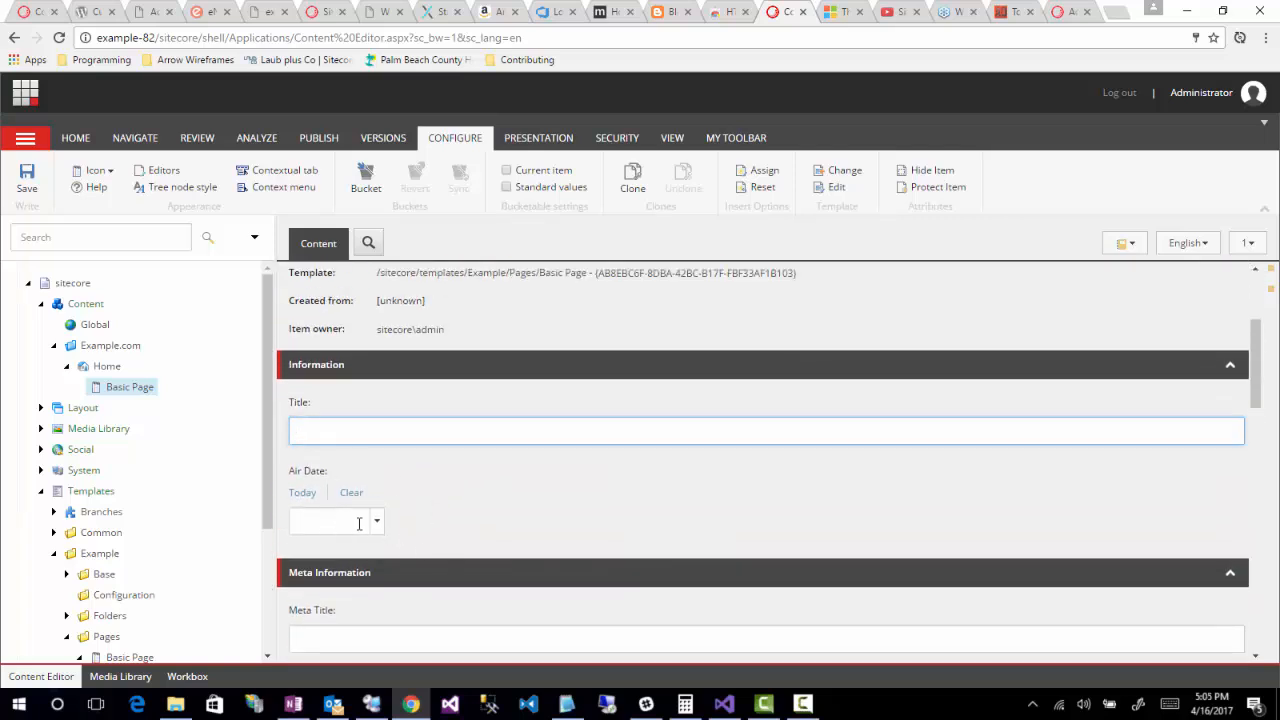
mouse_move(490, 496)
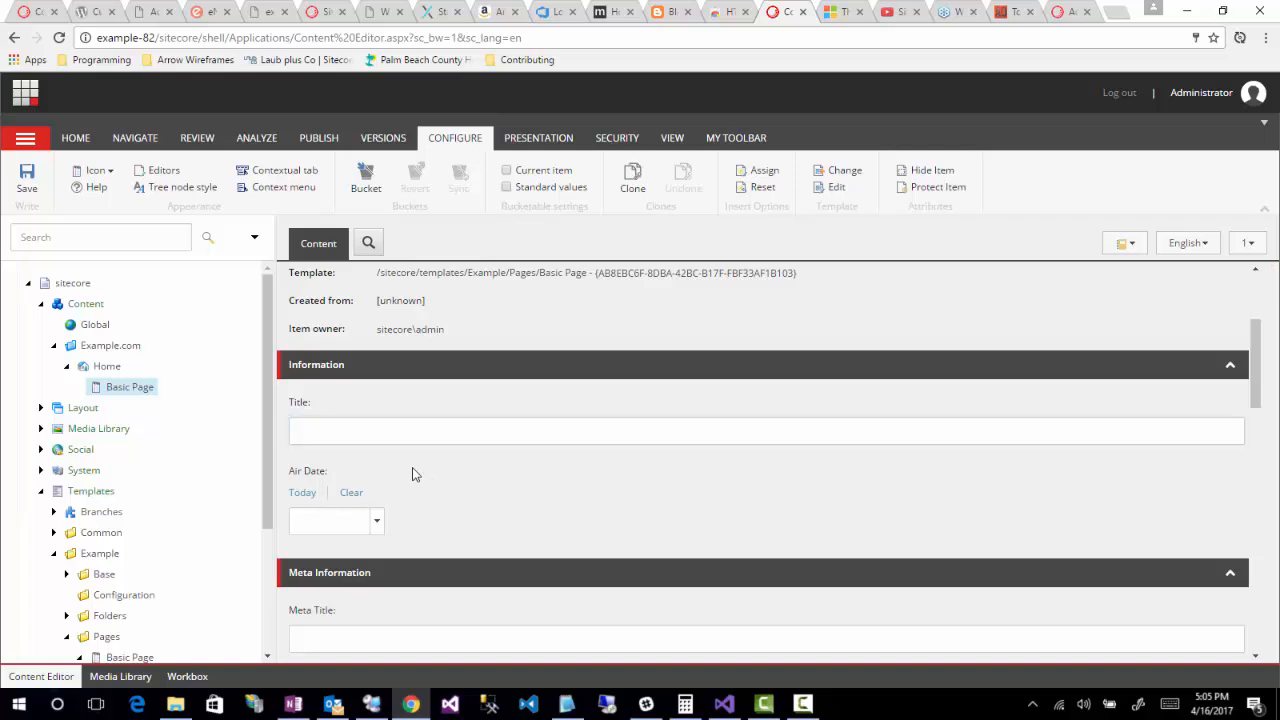
click(354, 432)
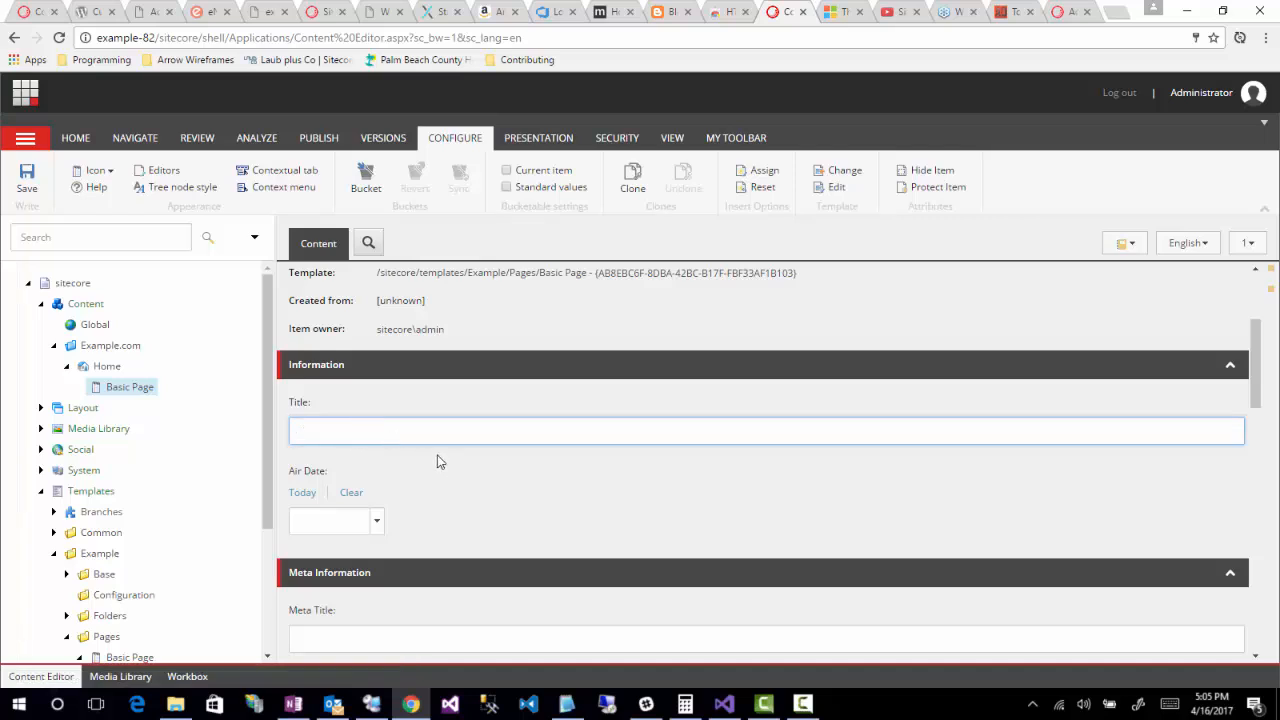
mouse_move(396, 456)
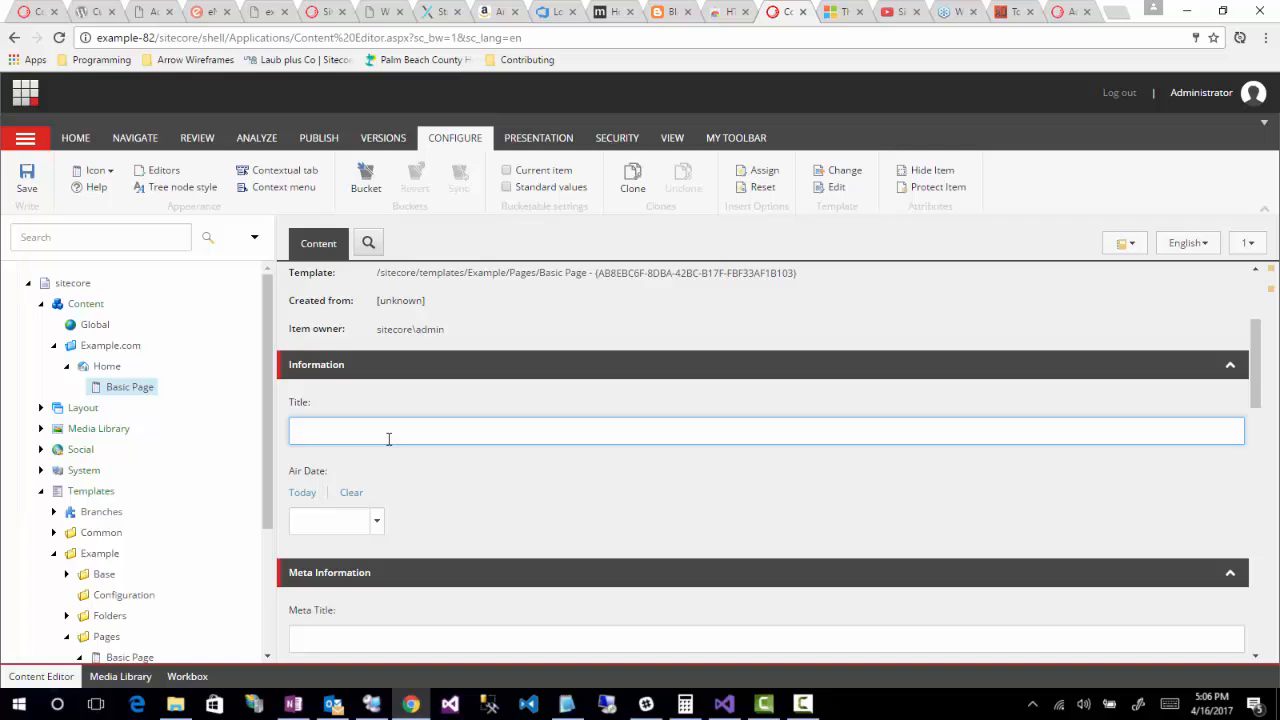
click(390, 432)
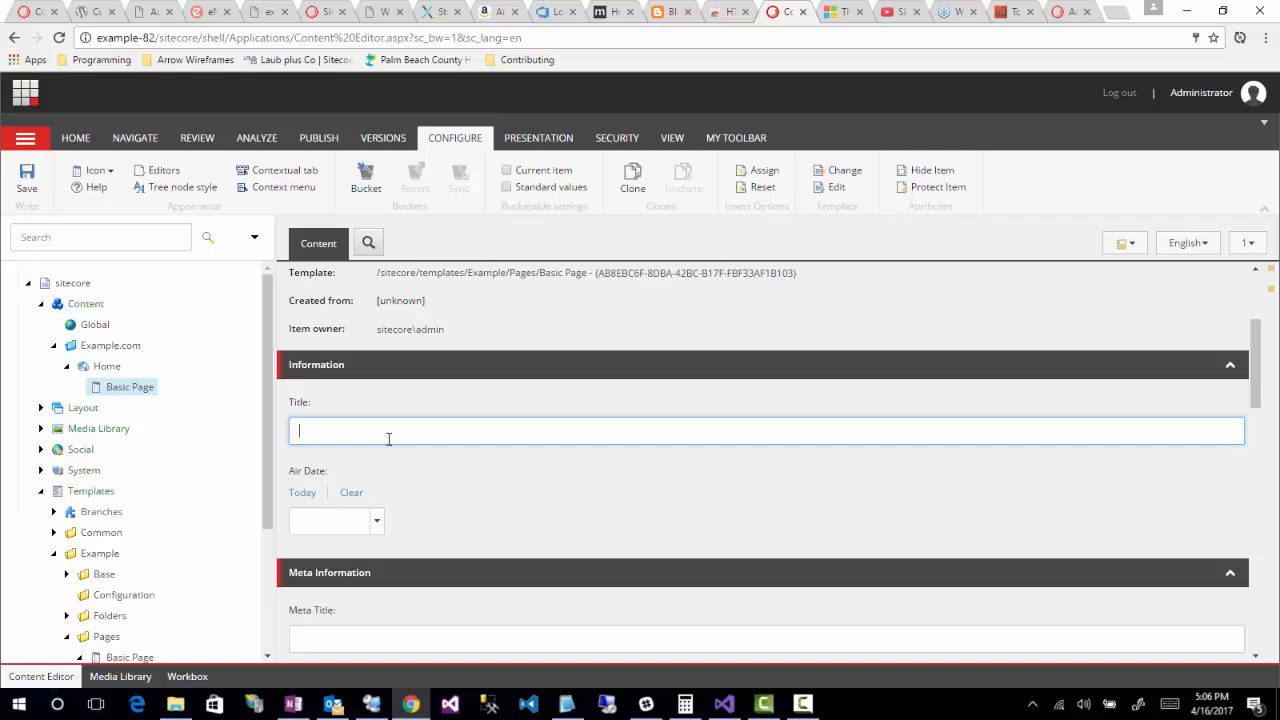
mouse_move(350, 460)
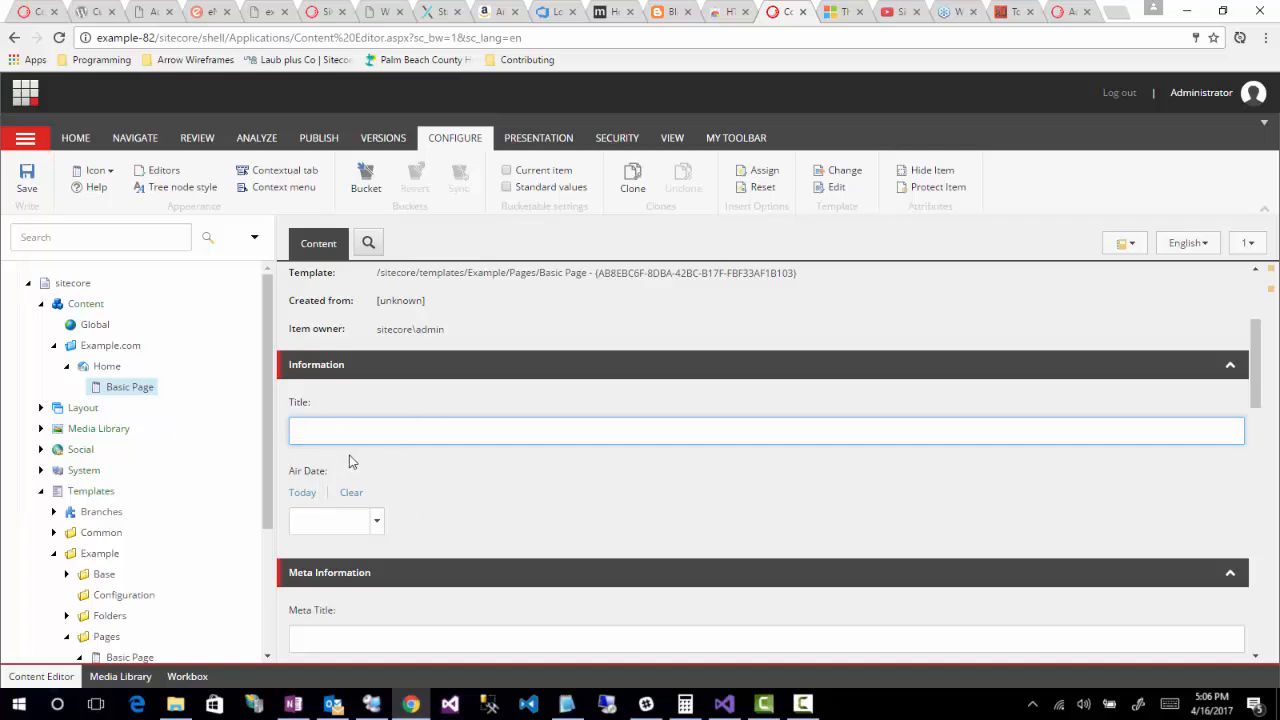
mouse_move(136, 404)
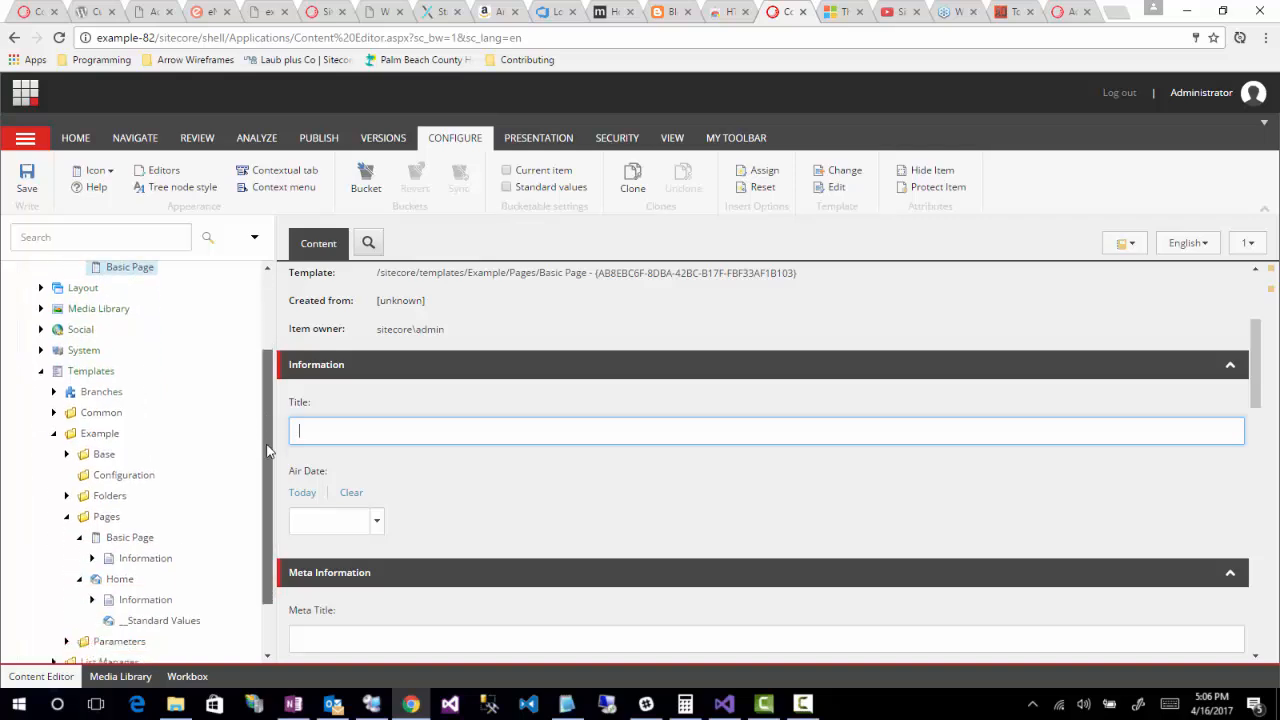
Step: Select the Basic Page template, view its Content tab, then return to the Builder field list
scroll(down, 3)
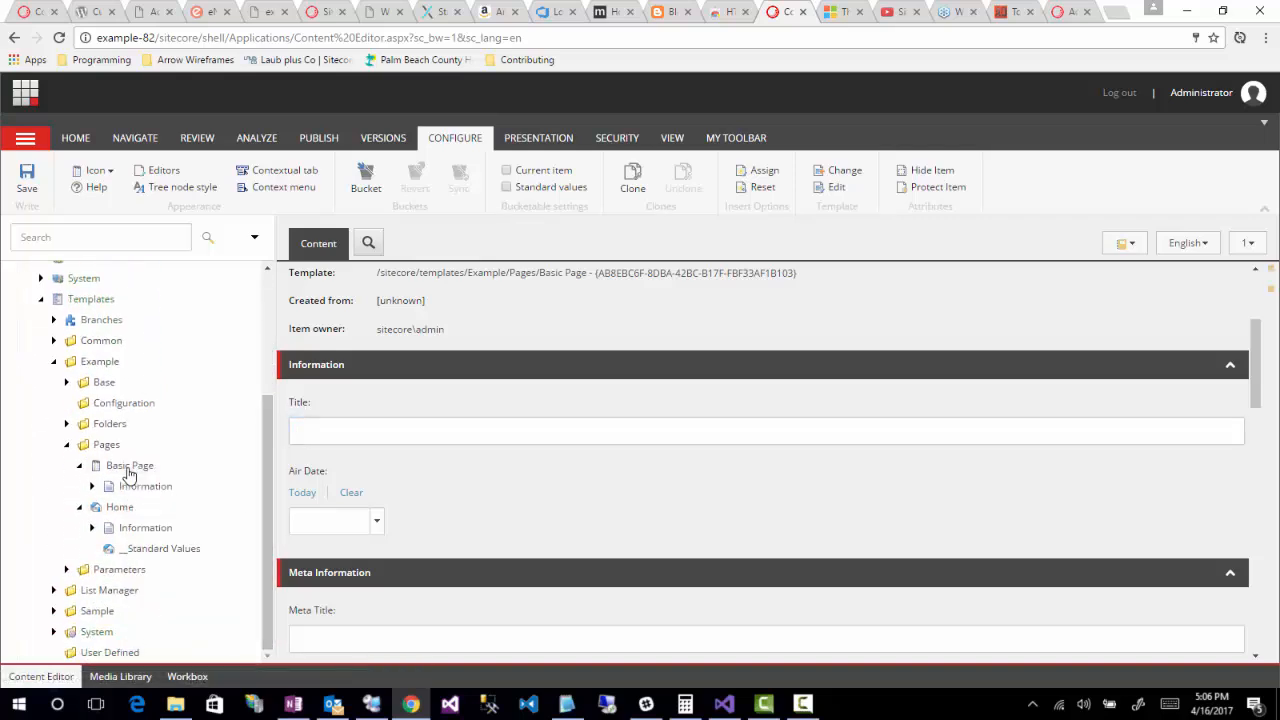
click(128, 464)
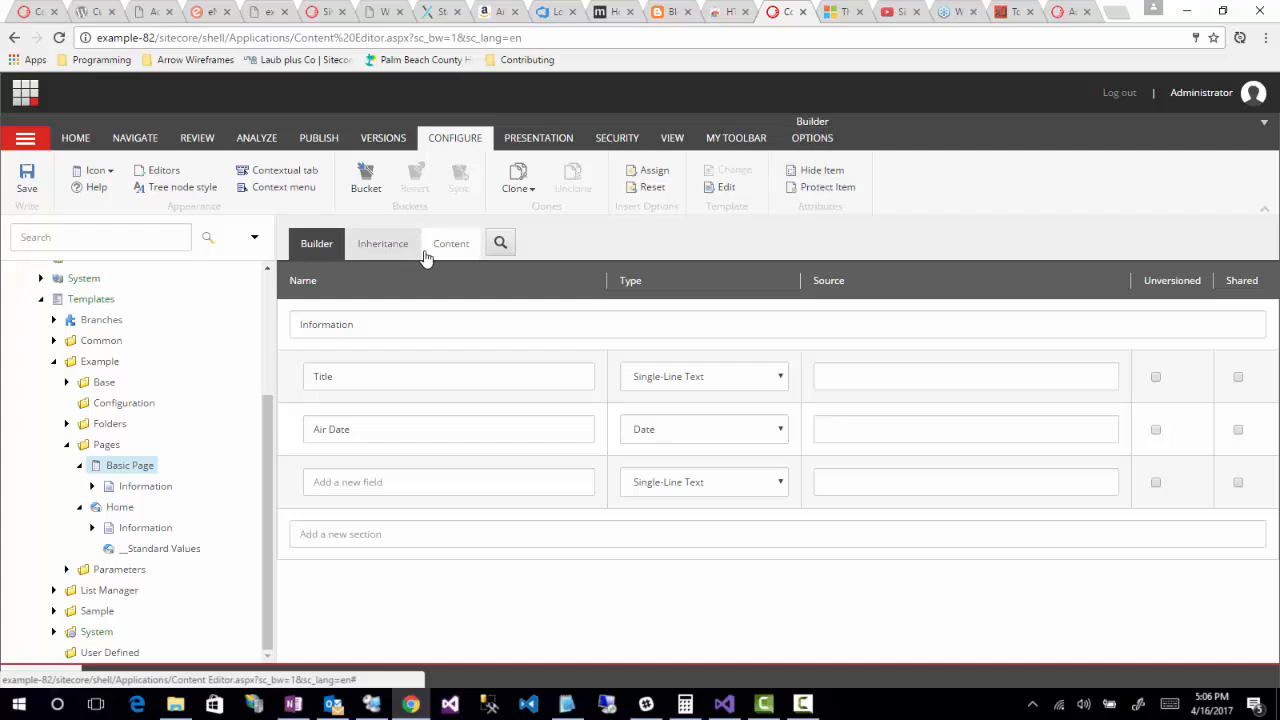
click(450, 244)
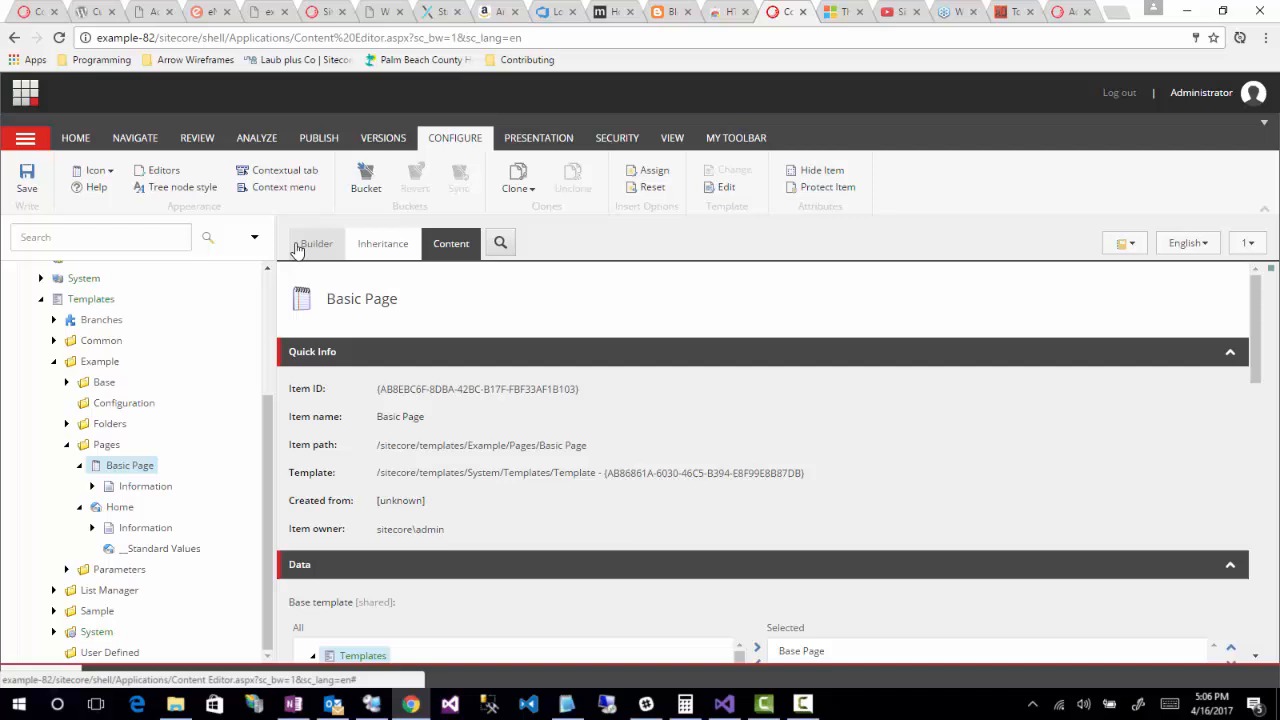
click(316, 244)
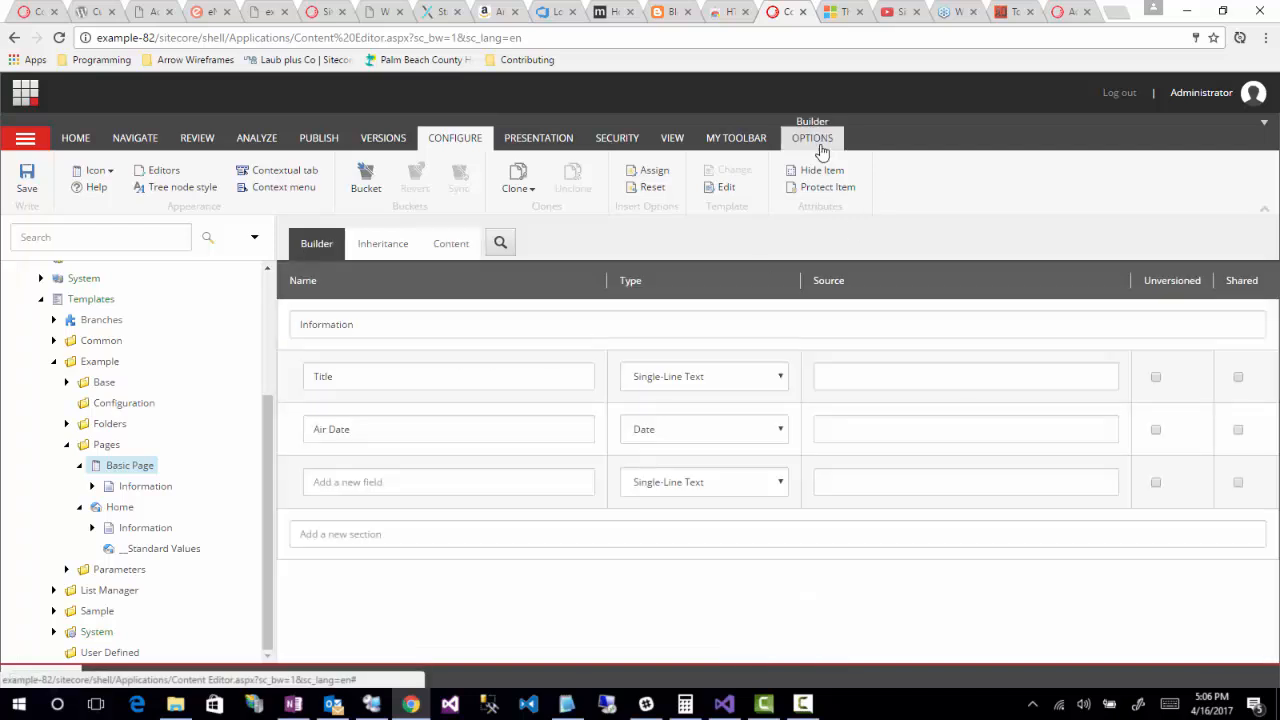
Step: Show Builder Options and move the Title field below Air Date and back above it
click(812, 138)
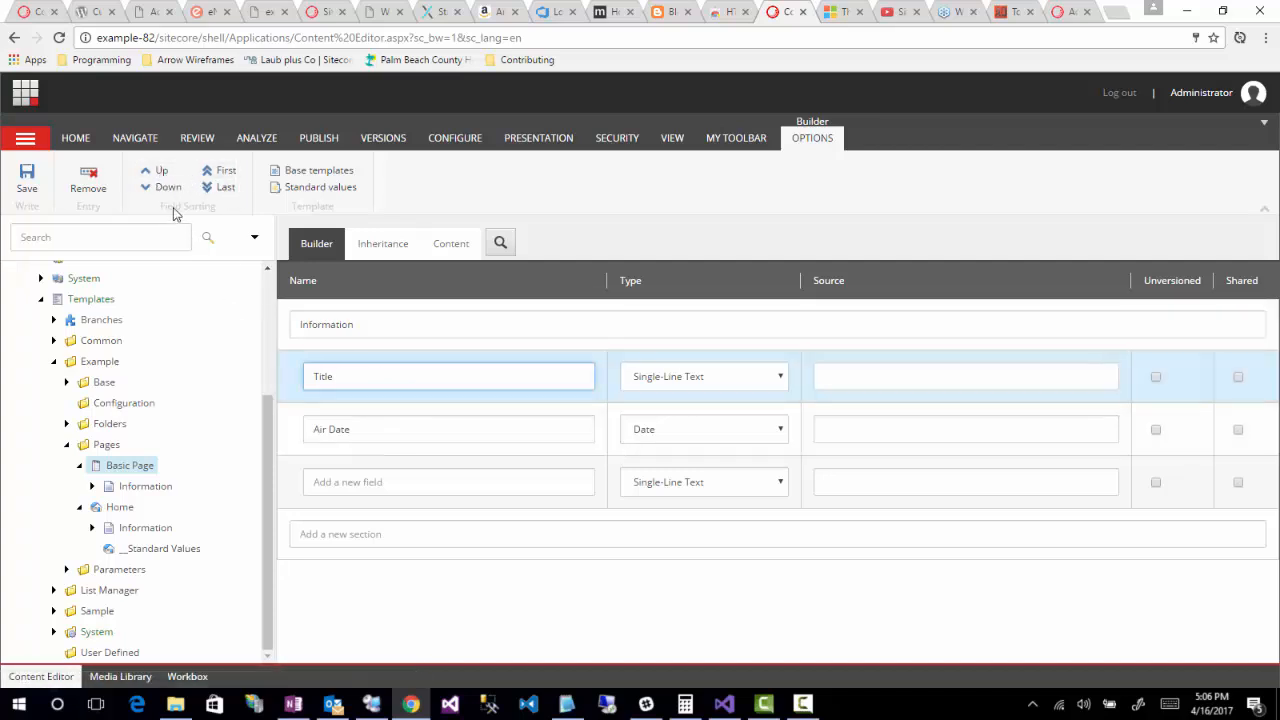
click(168, 188)
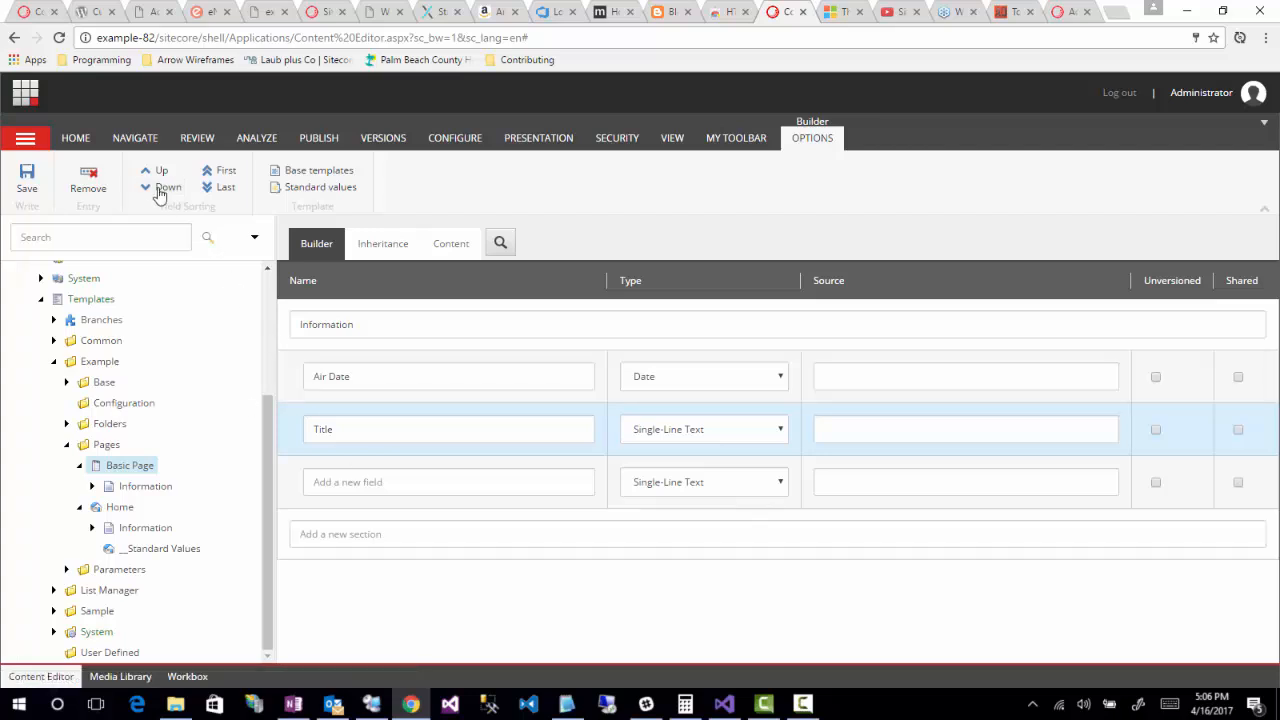
click(226, 170)
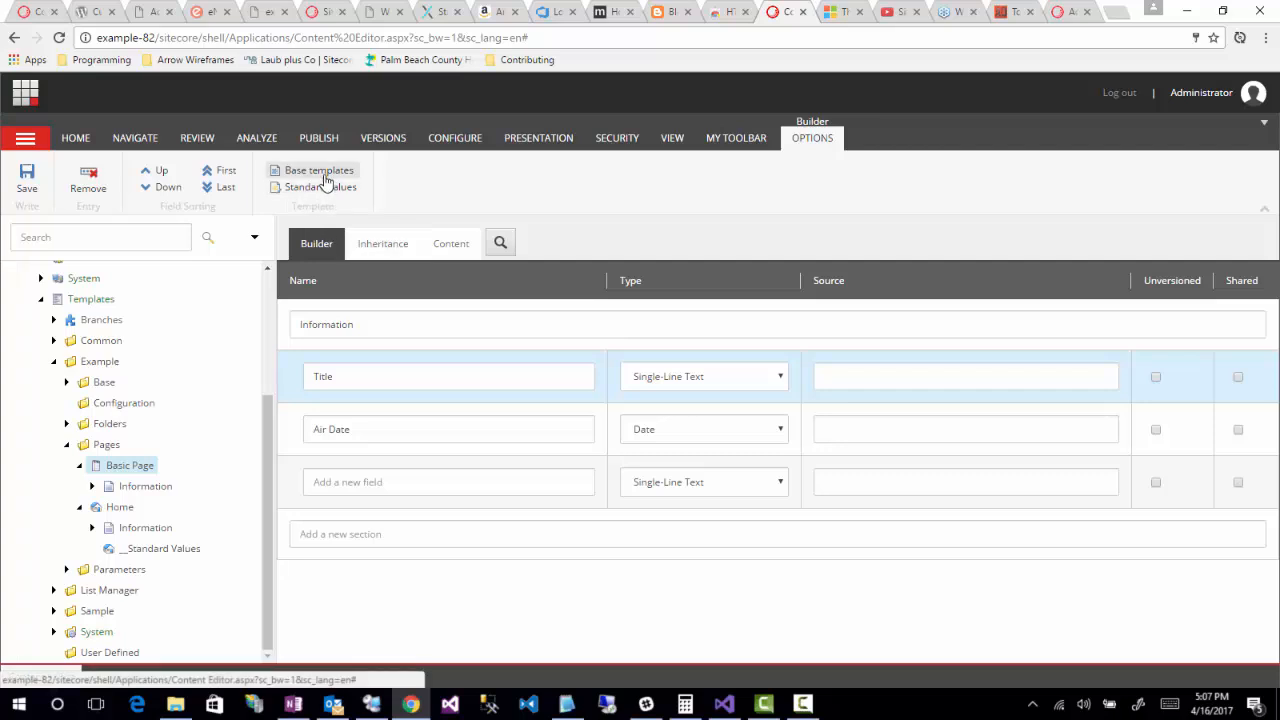
mouse_move(318, 188)
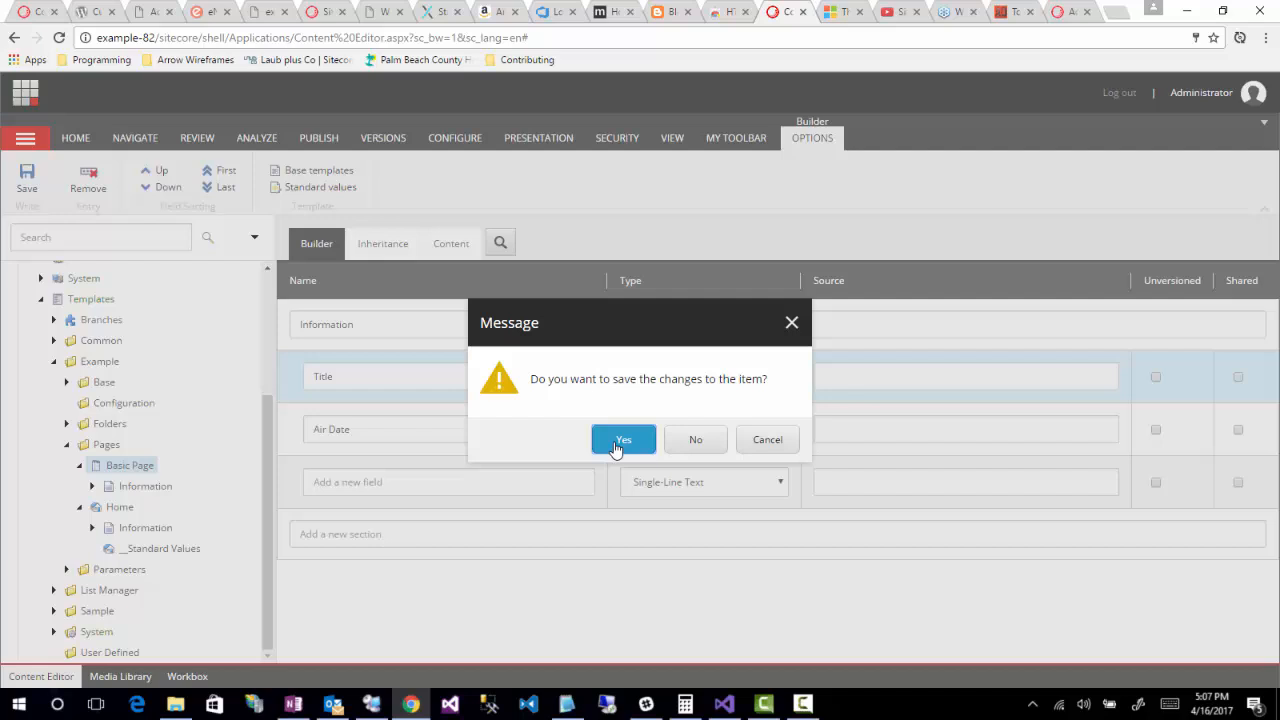
Step: Confirm saving the template so its __Standard Values item is created
click(624, 440)
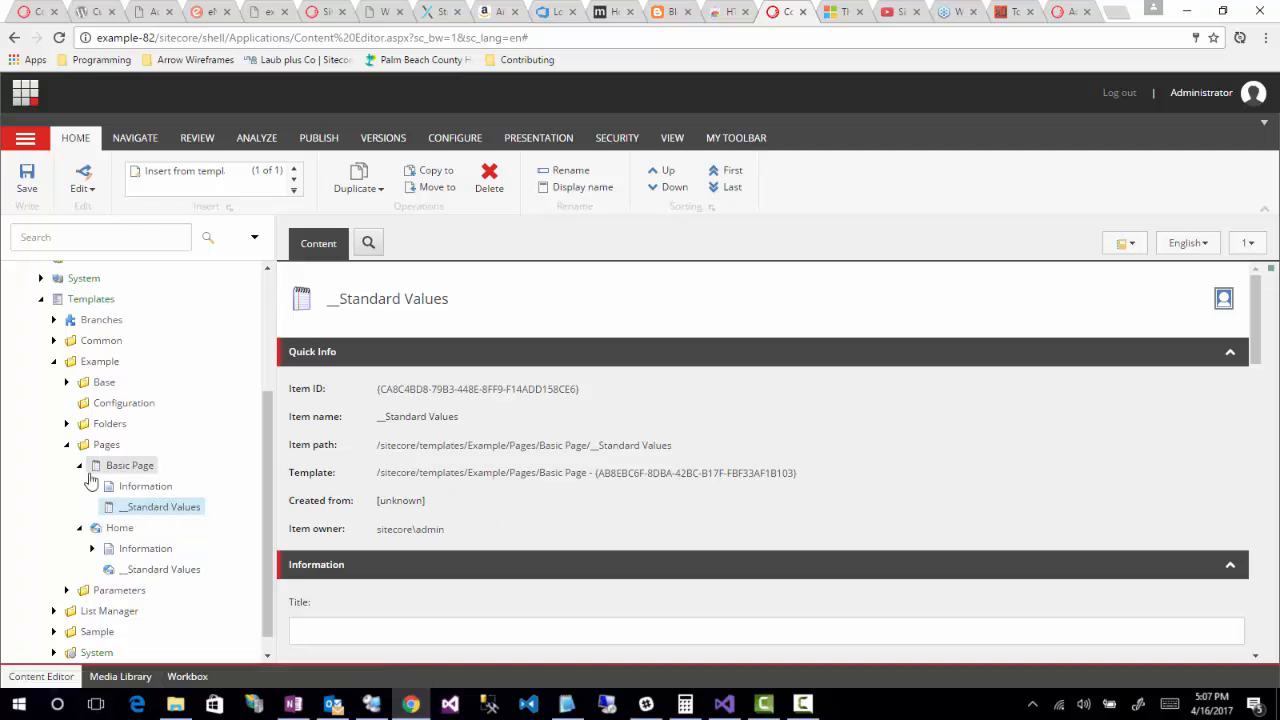
Step: Set the standard Title value to $name
scroll(down, 3)
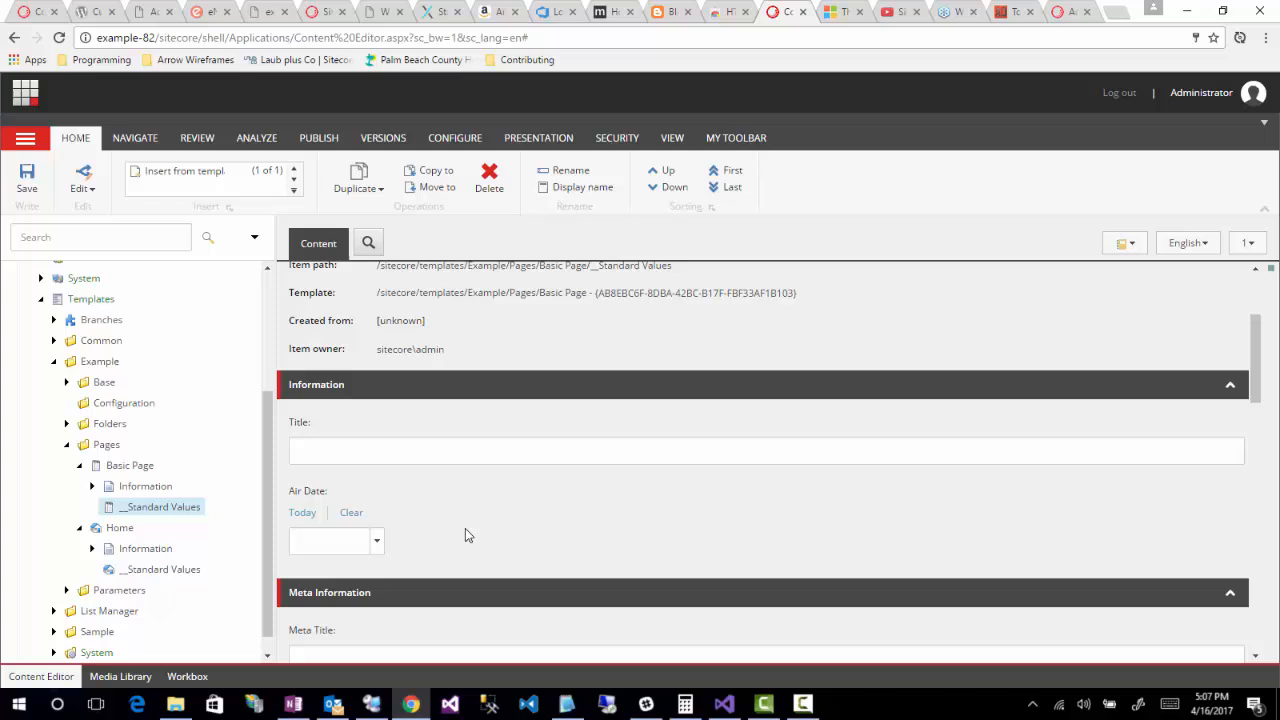
click(764, 452)
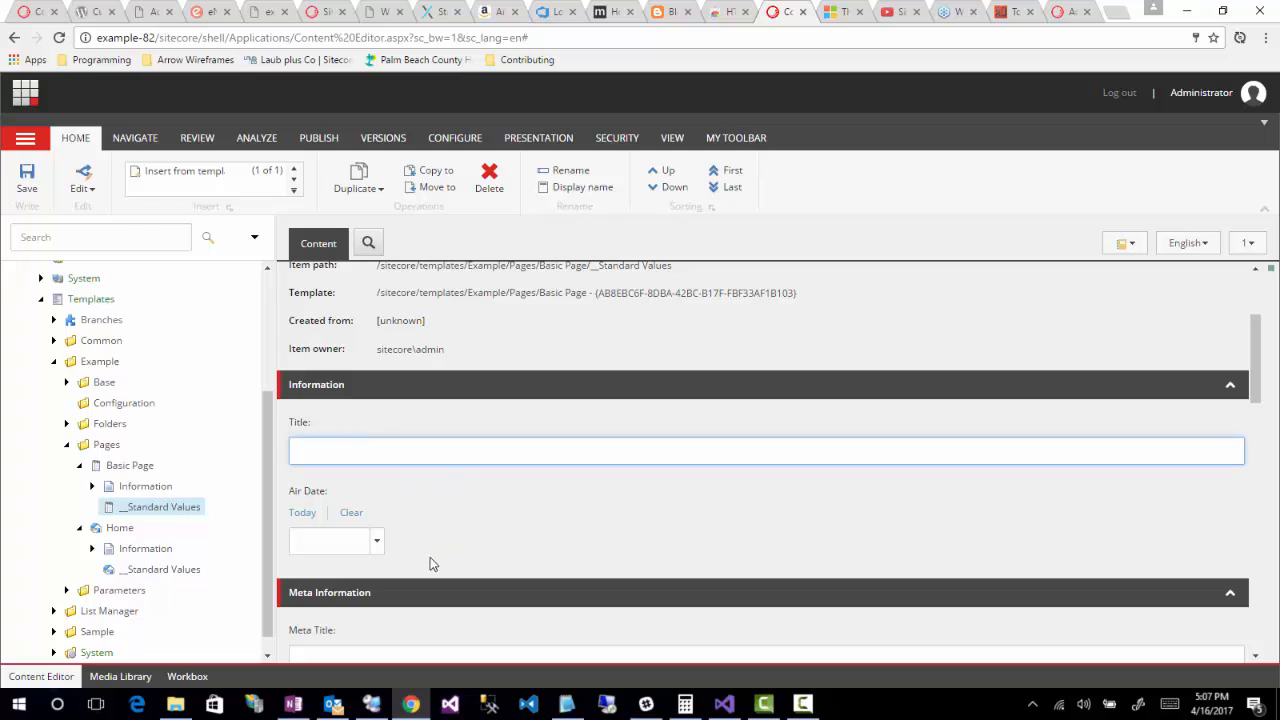
click(320, 452)
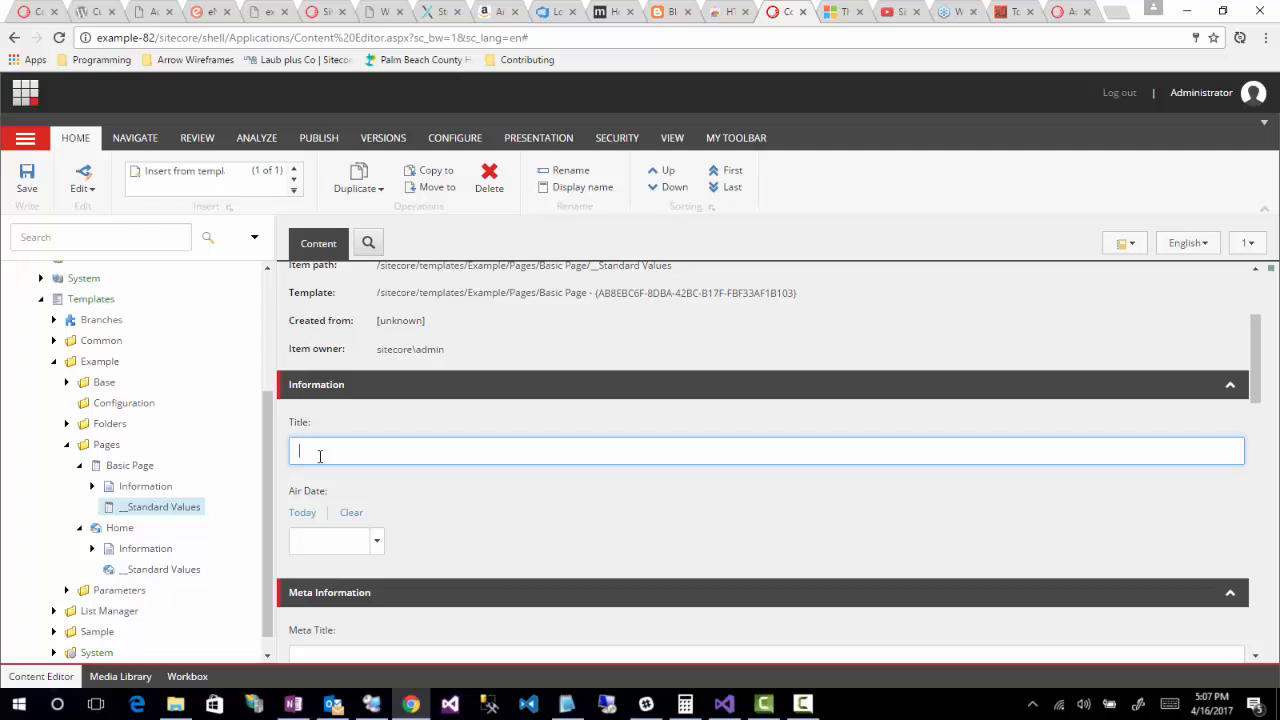
text(Title)
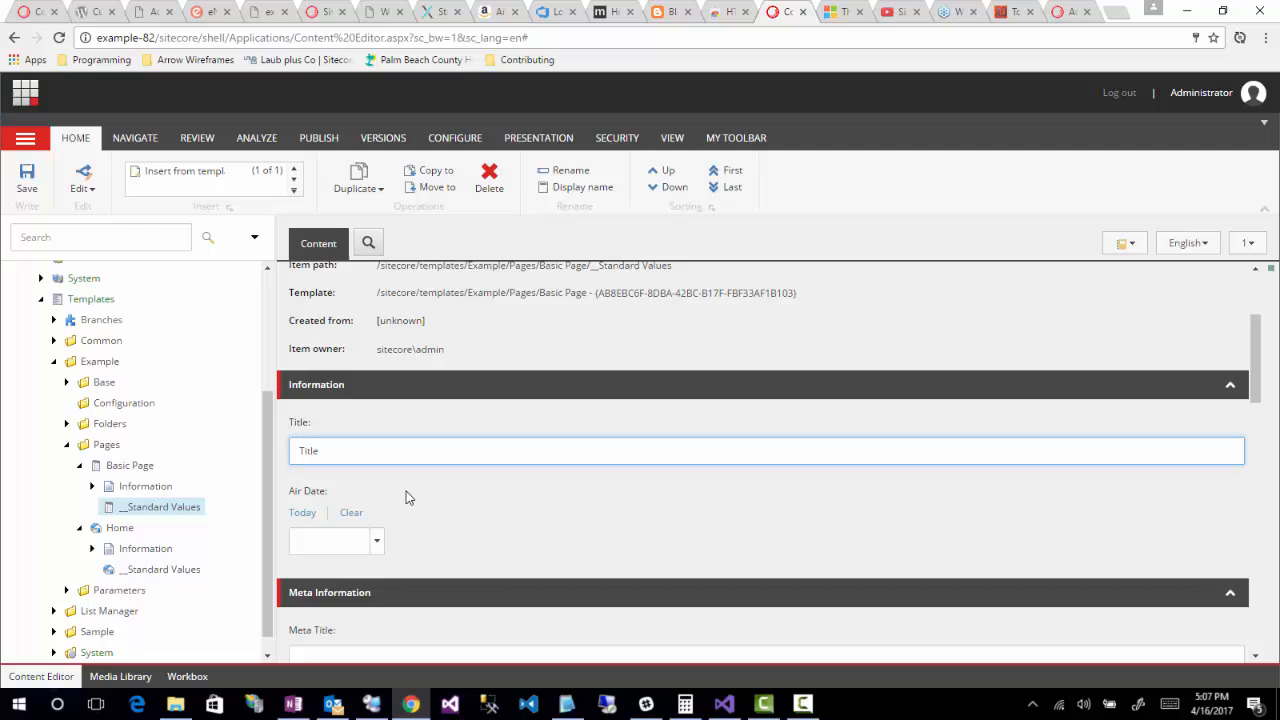
mouse_move(430, 532)
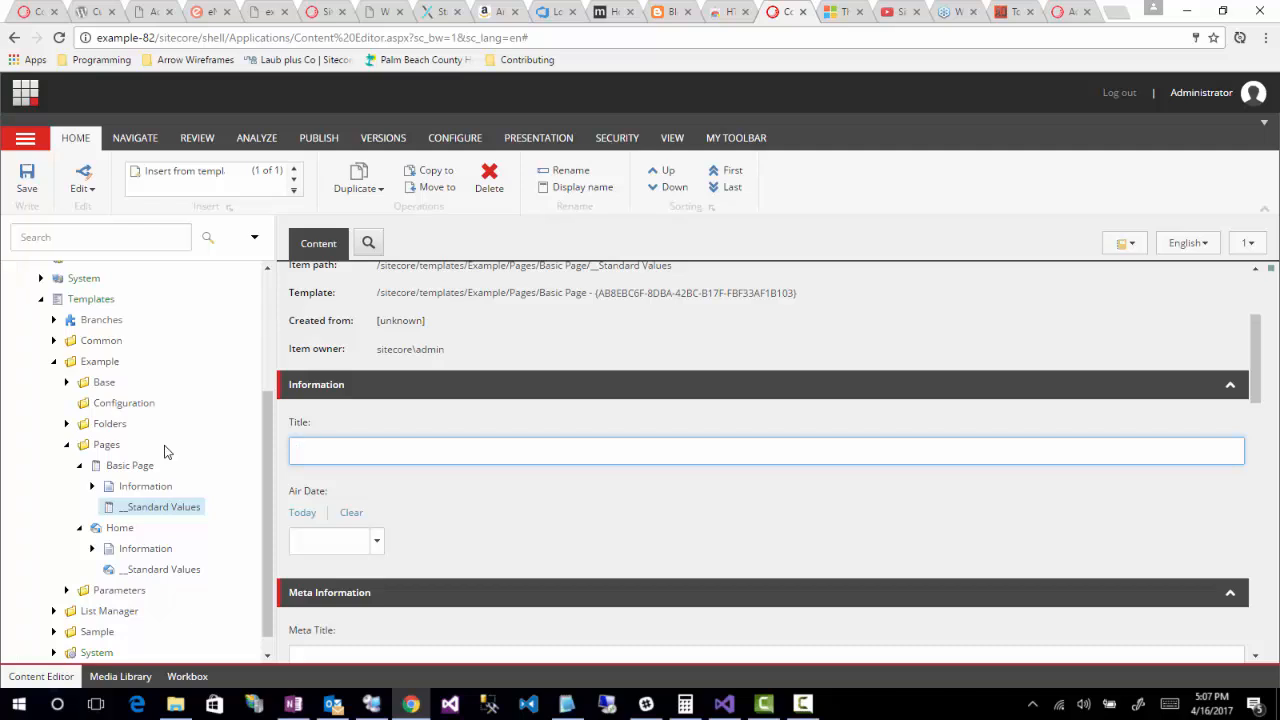
text($name)
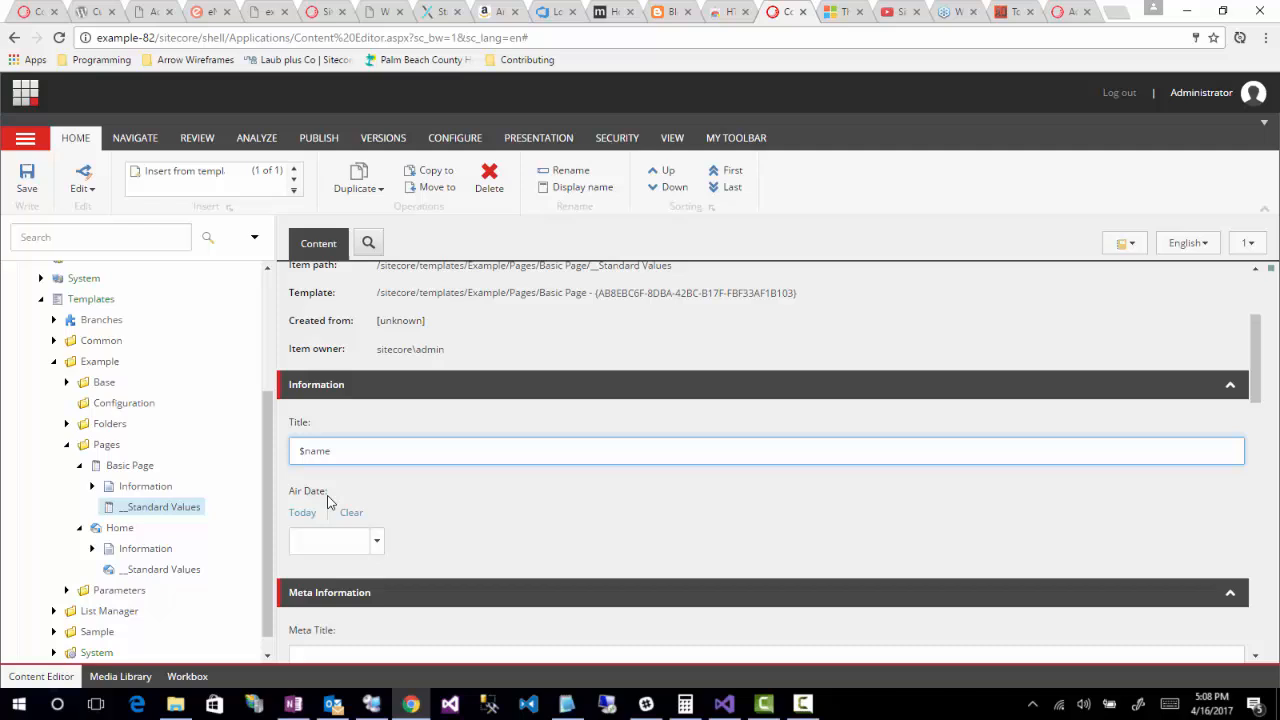
Step: Set the standard Air Date value to $date
click(330, 540)
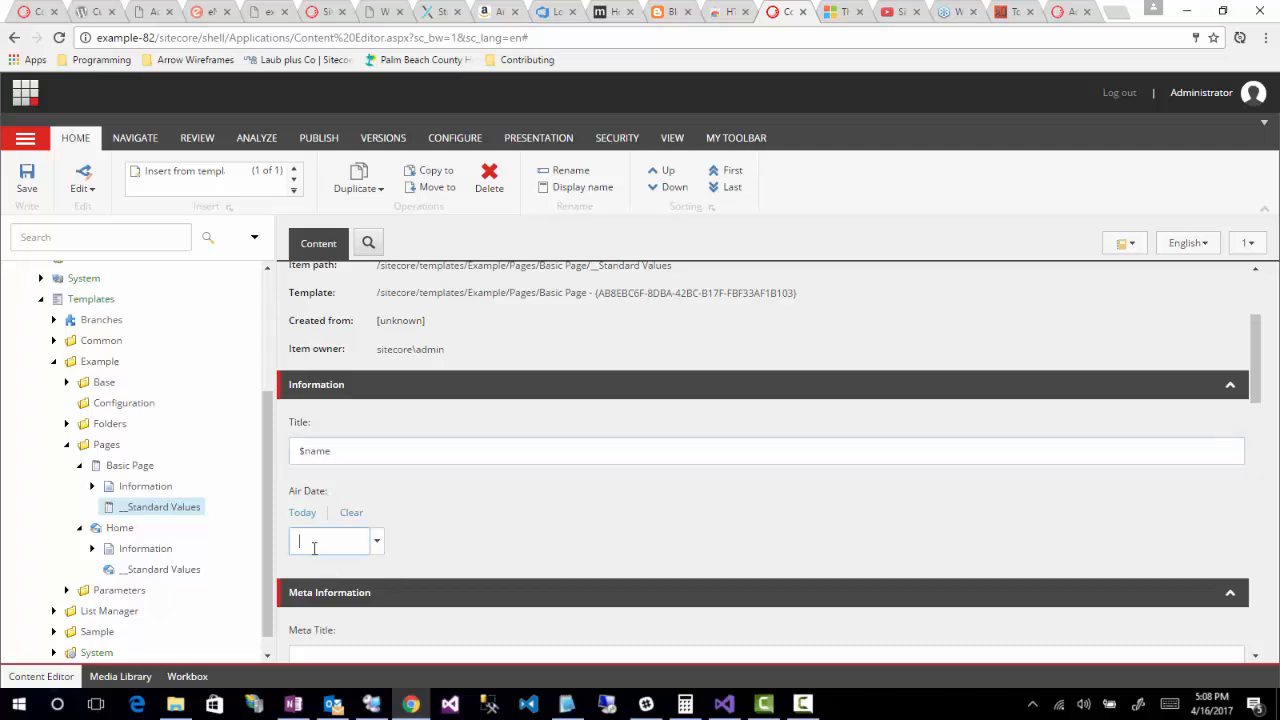
text($date)
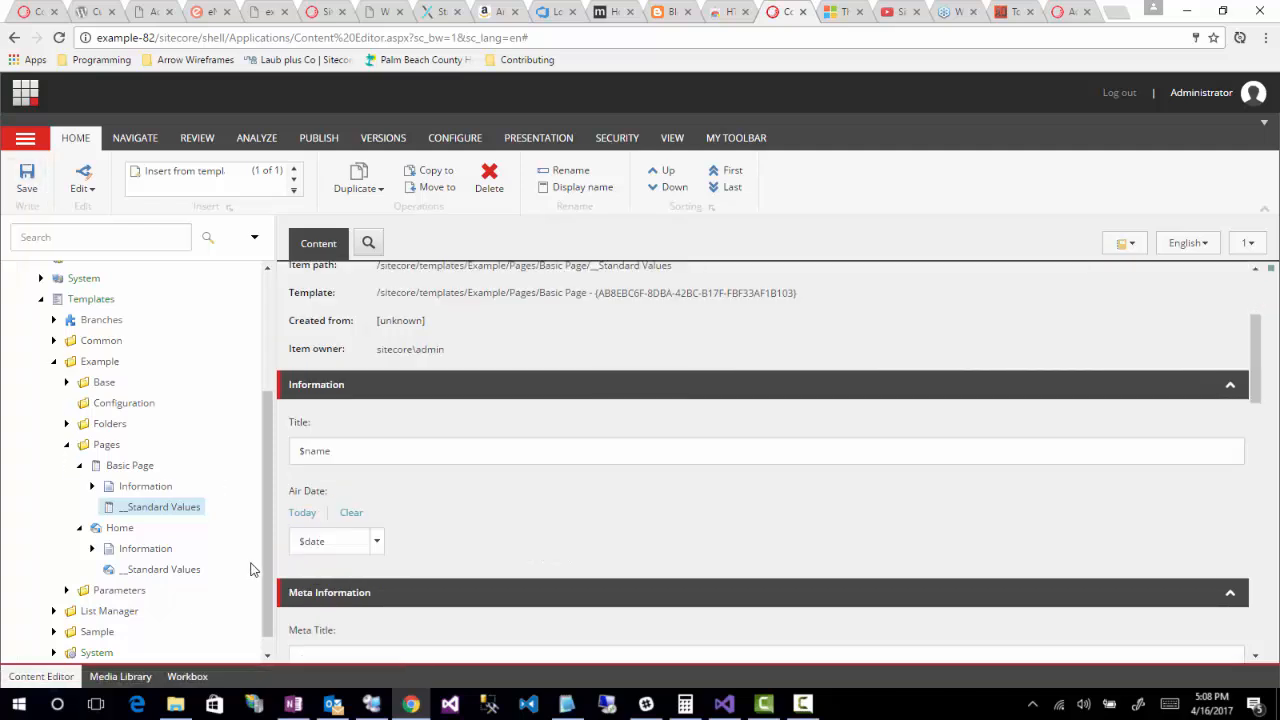
mouse_move(212, 560)
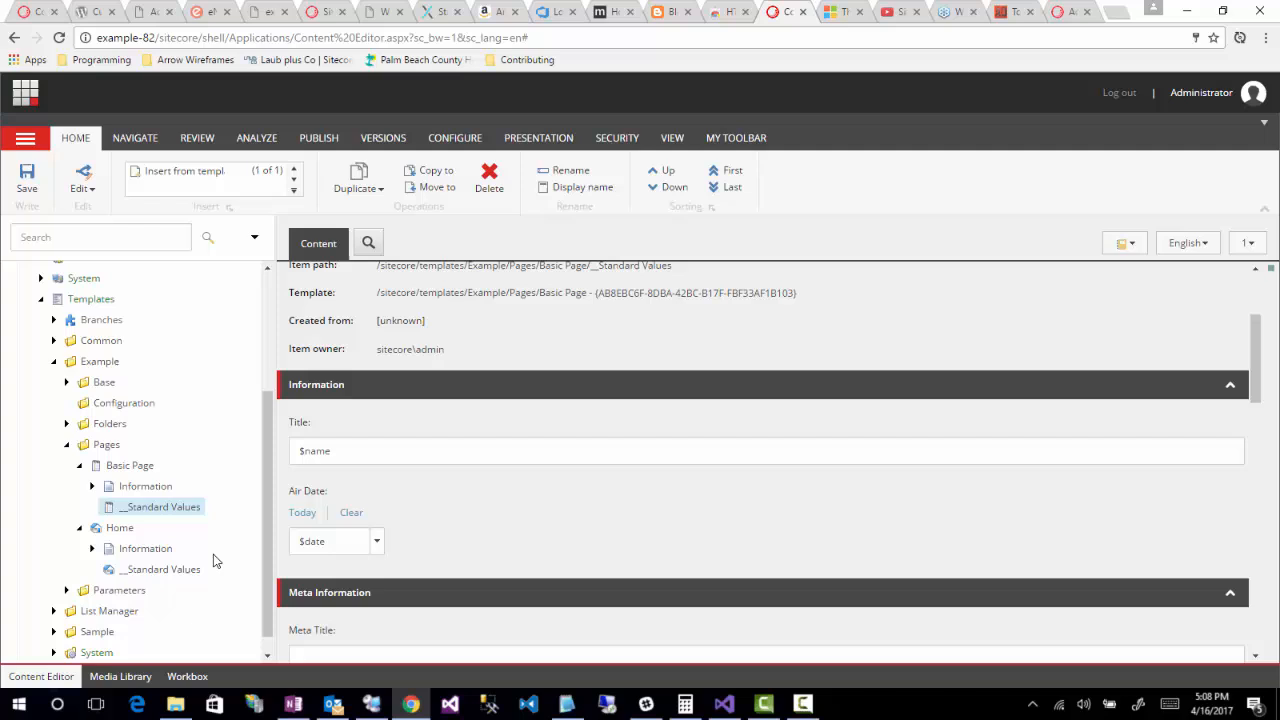
mouse_move(212, 548)
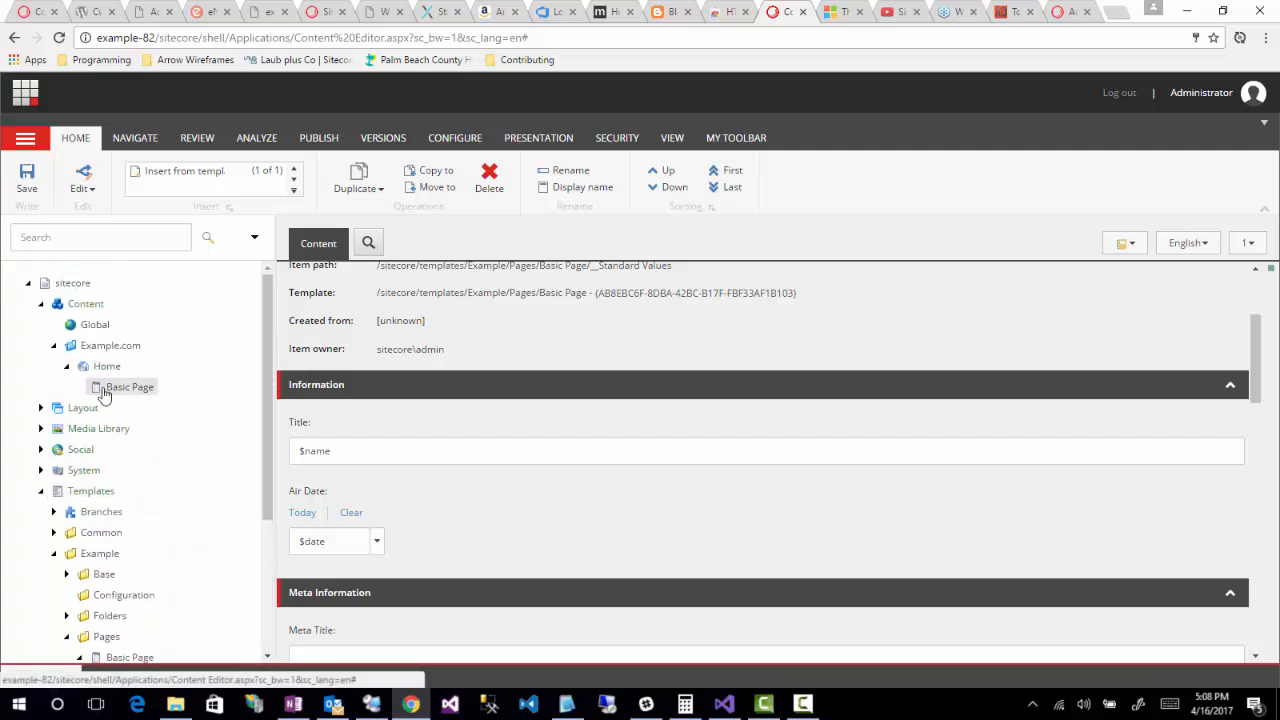
Step: View the existing Basic Page item's literal $name and $date values, then select Home
click(128, 388)
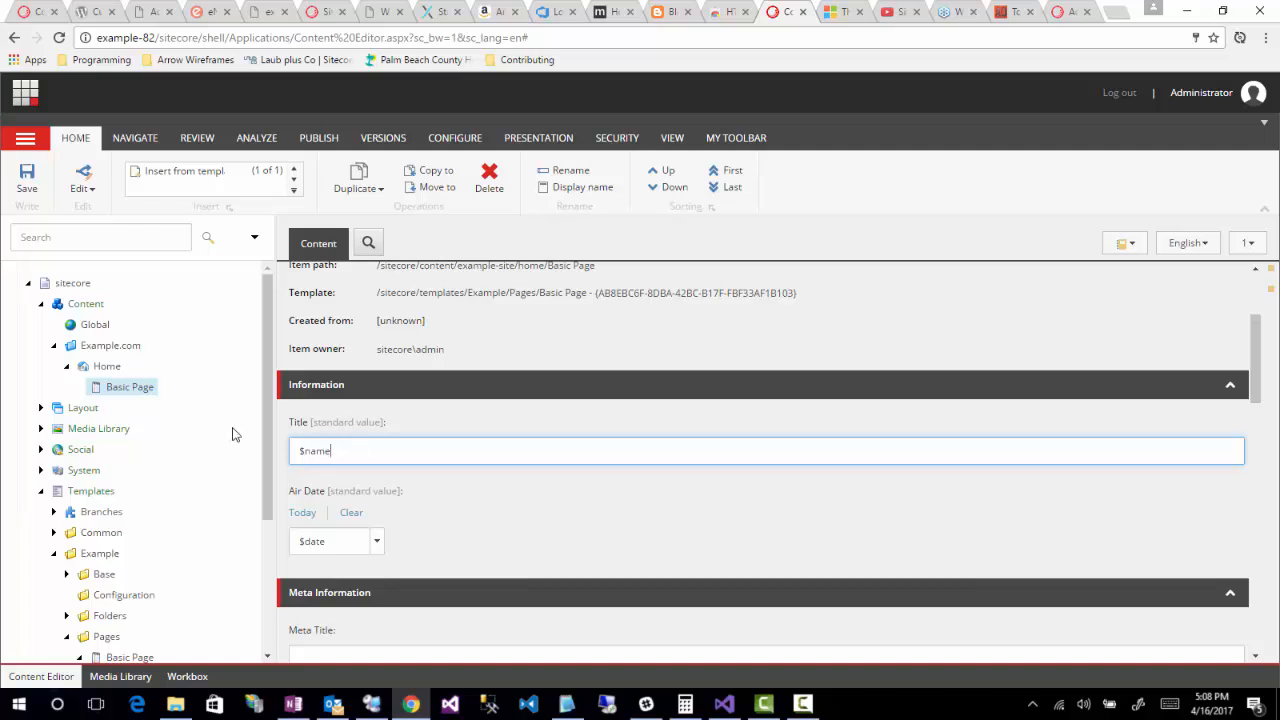
click(108, 366)
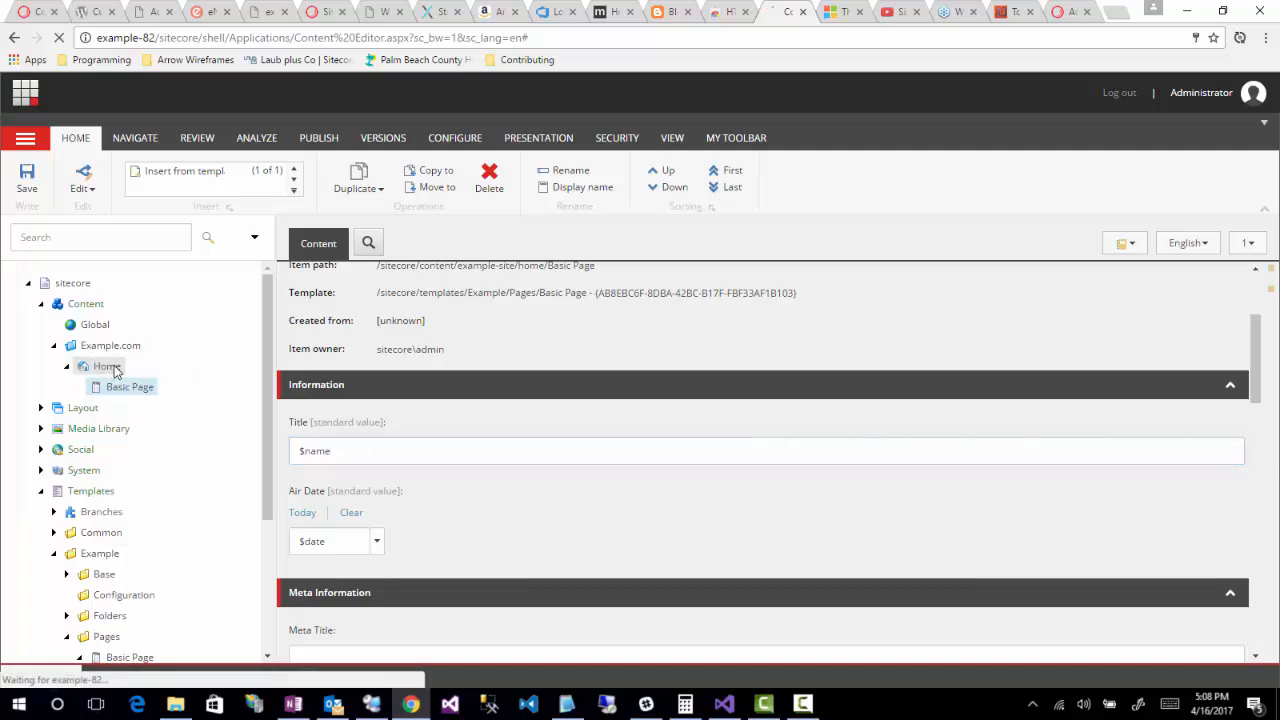
Step: Insert 'New Basic Page' under Home and inspect its filled-in Title 'New Basic Page'
right_click(108, 366)
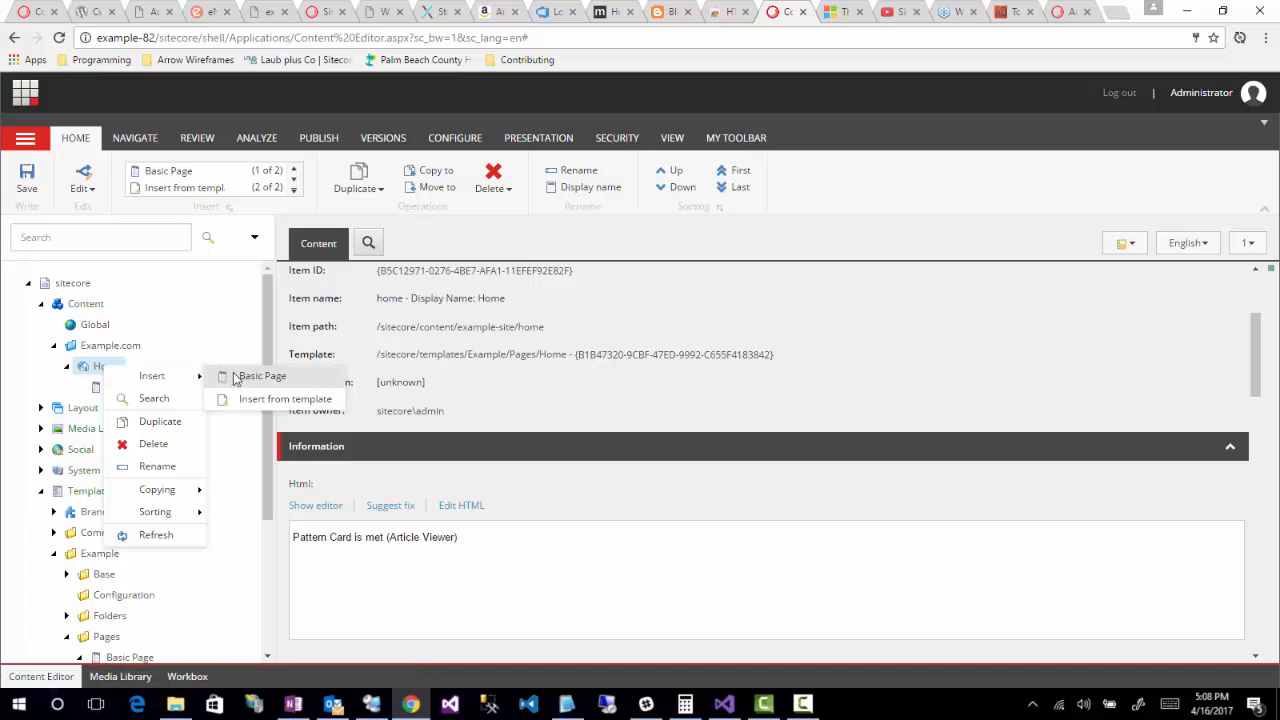
click(260, 376)
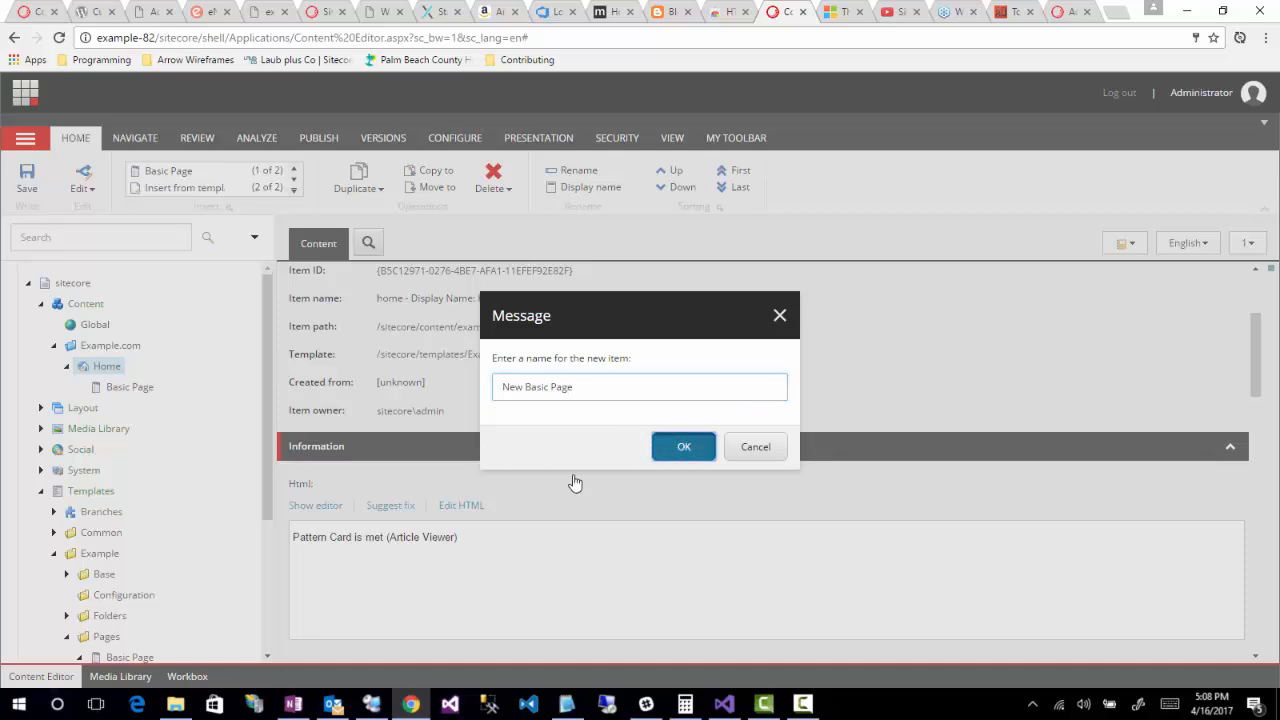
click(684, 446)
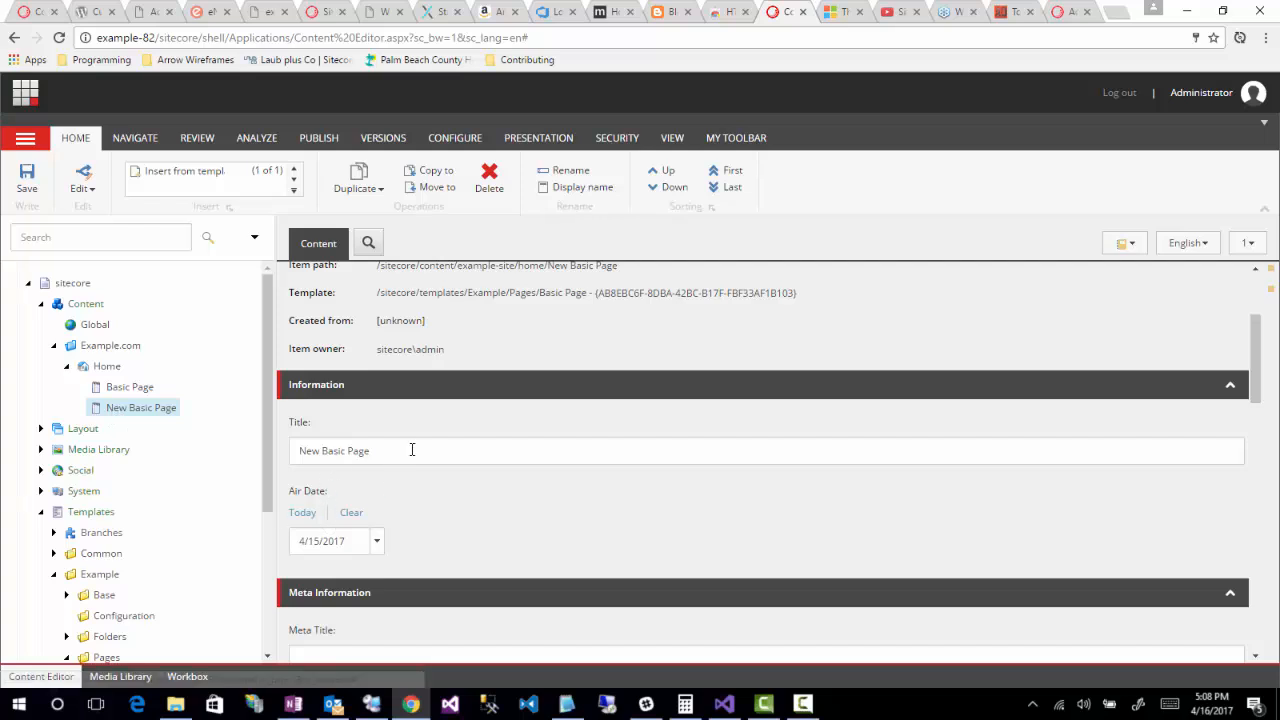
double_click(334, 450)
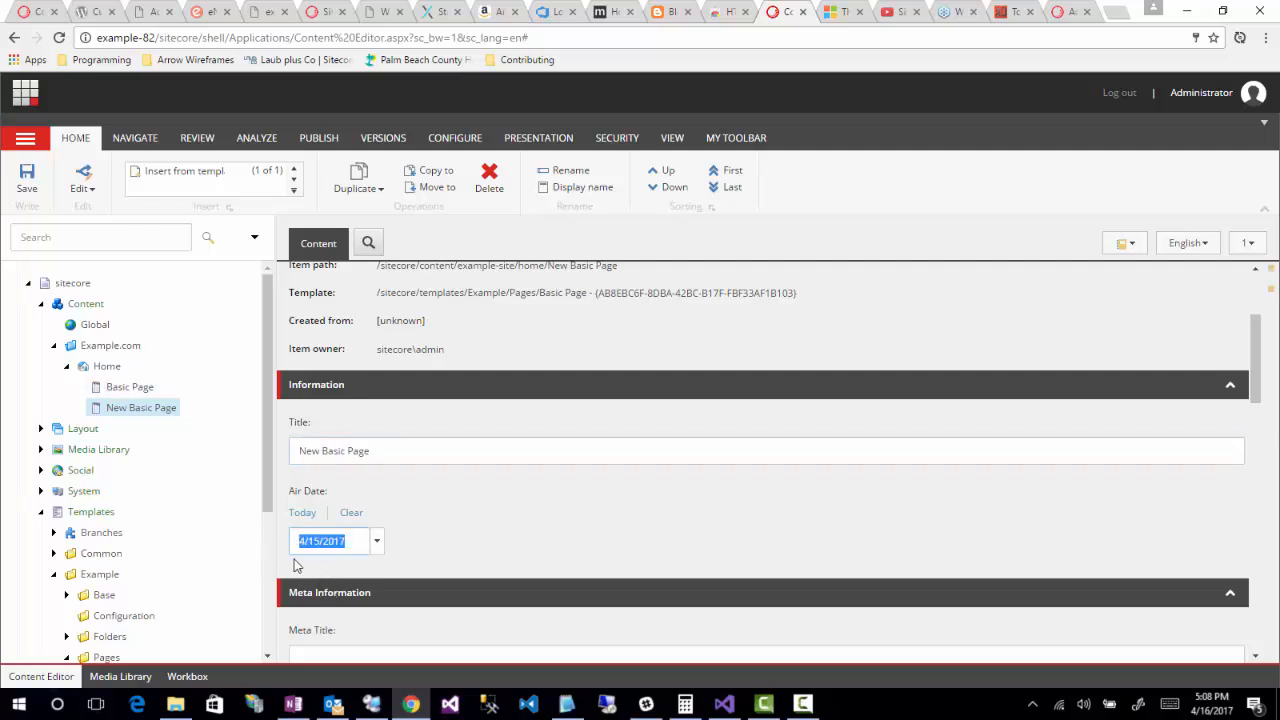
mouse_move(372, 568)
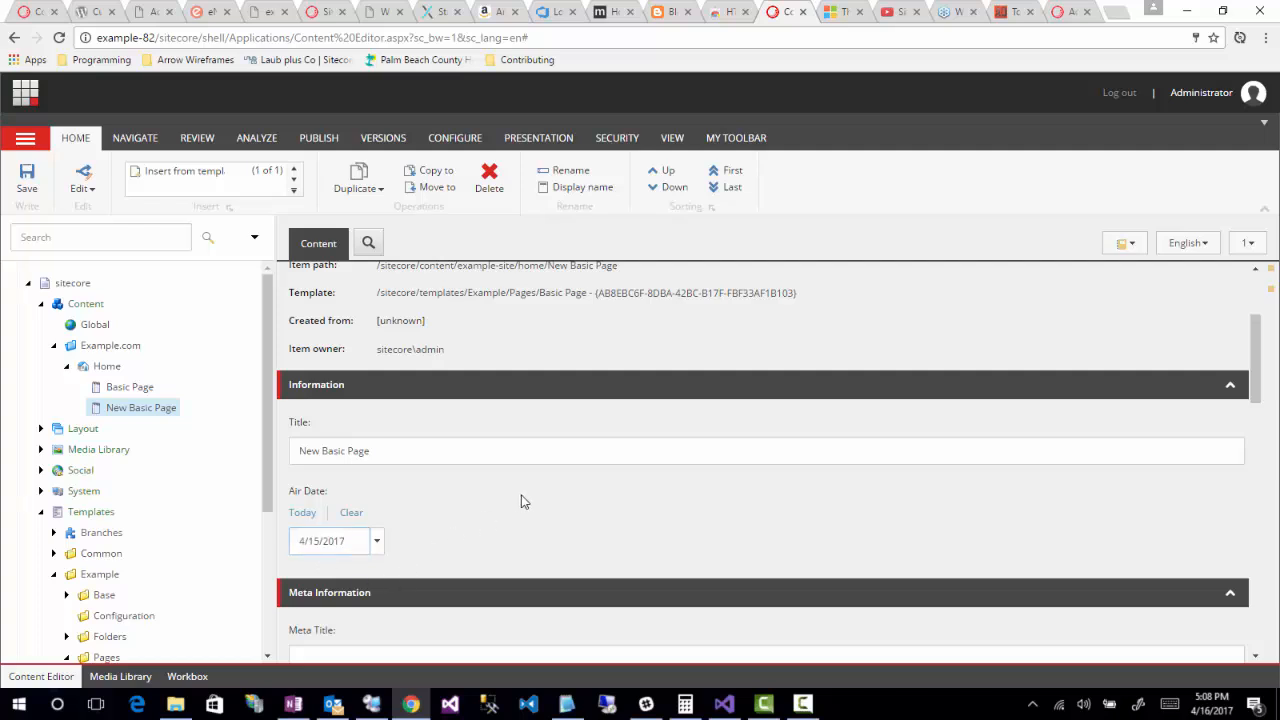
Step: Open the original Basic Page item and inspect its Title, still showing the literal $name
click(128, 388)
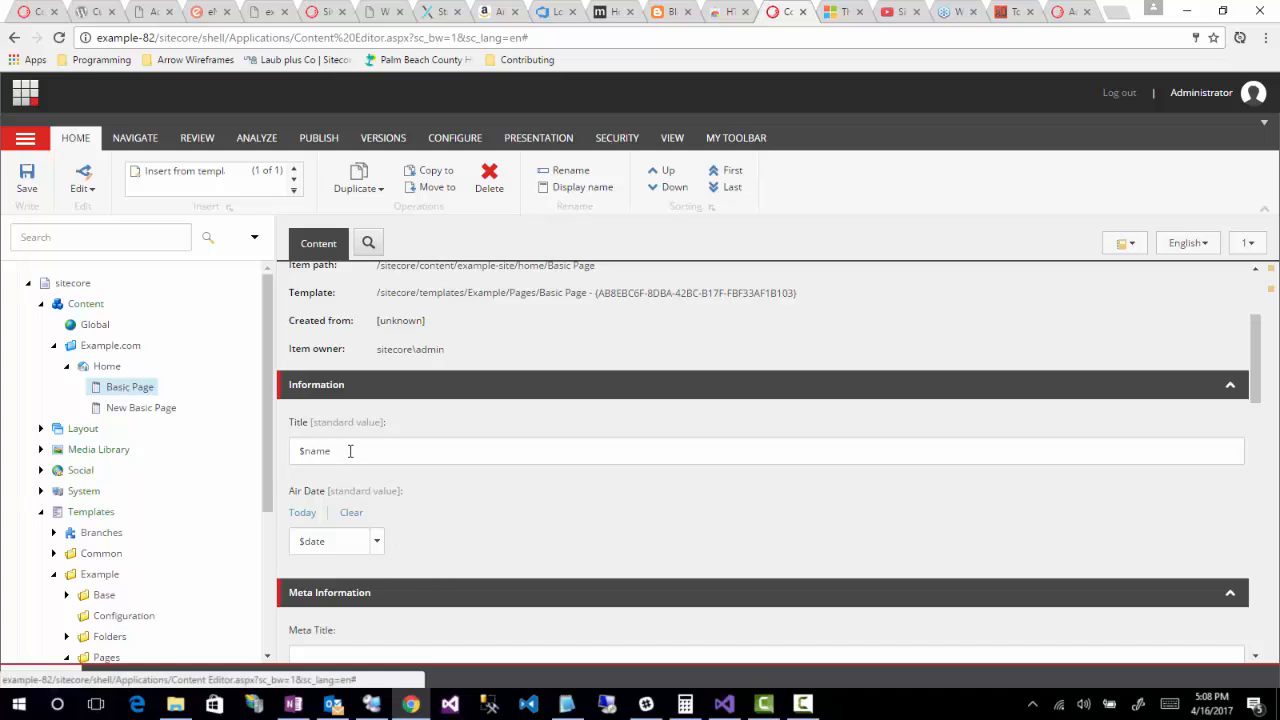
click(360, 450)
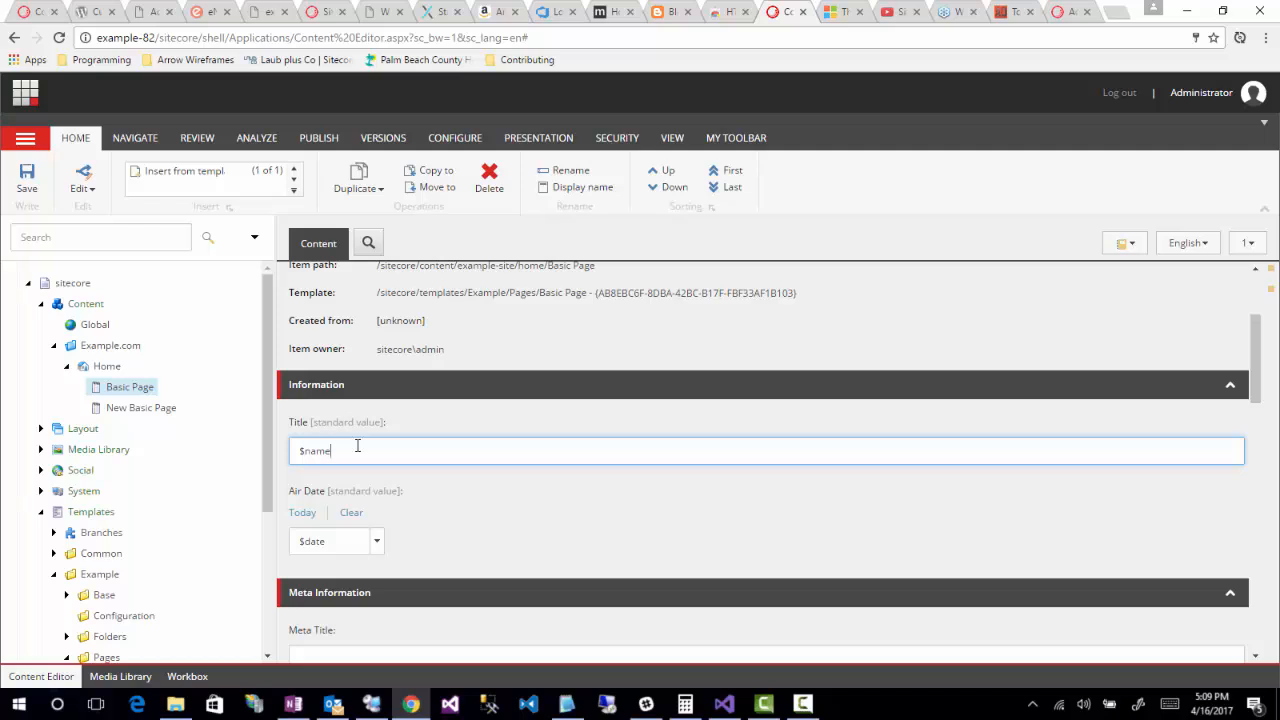
mouse_move(362, 440)
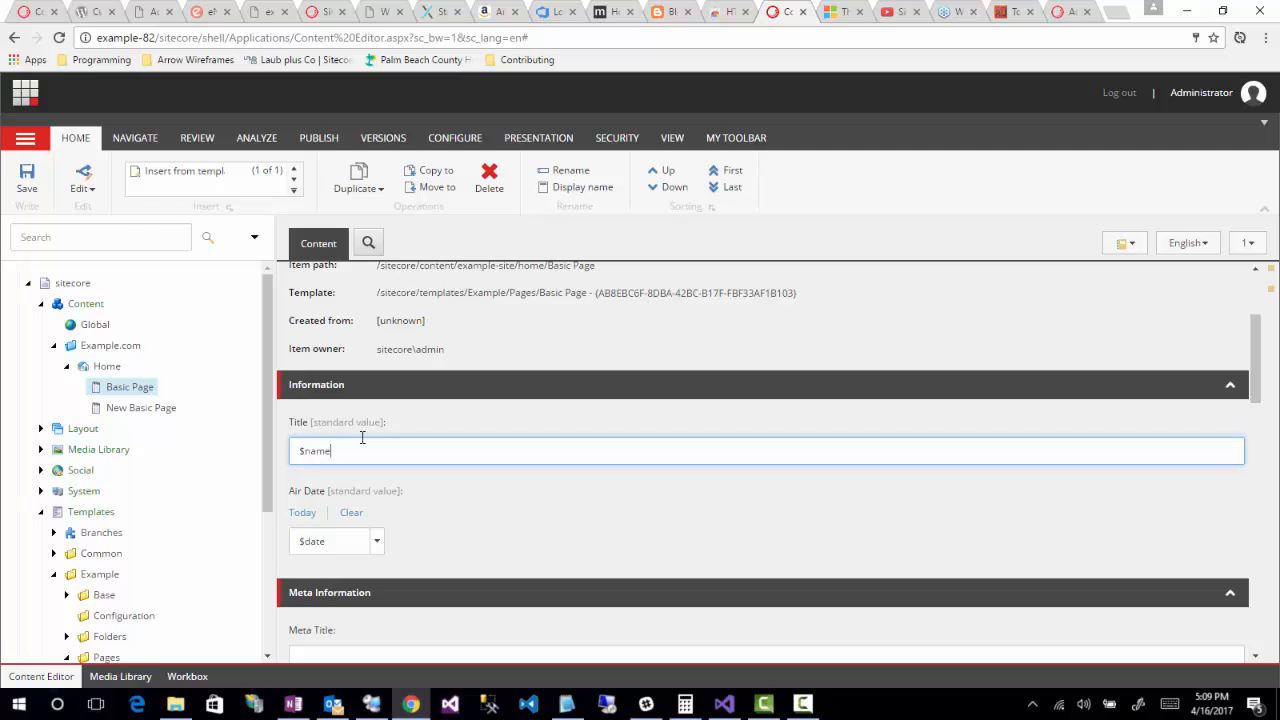
double_click(314, 452)
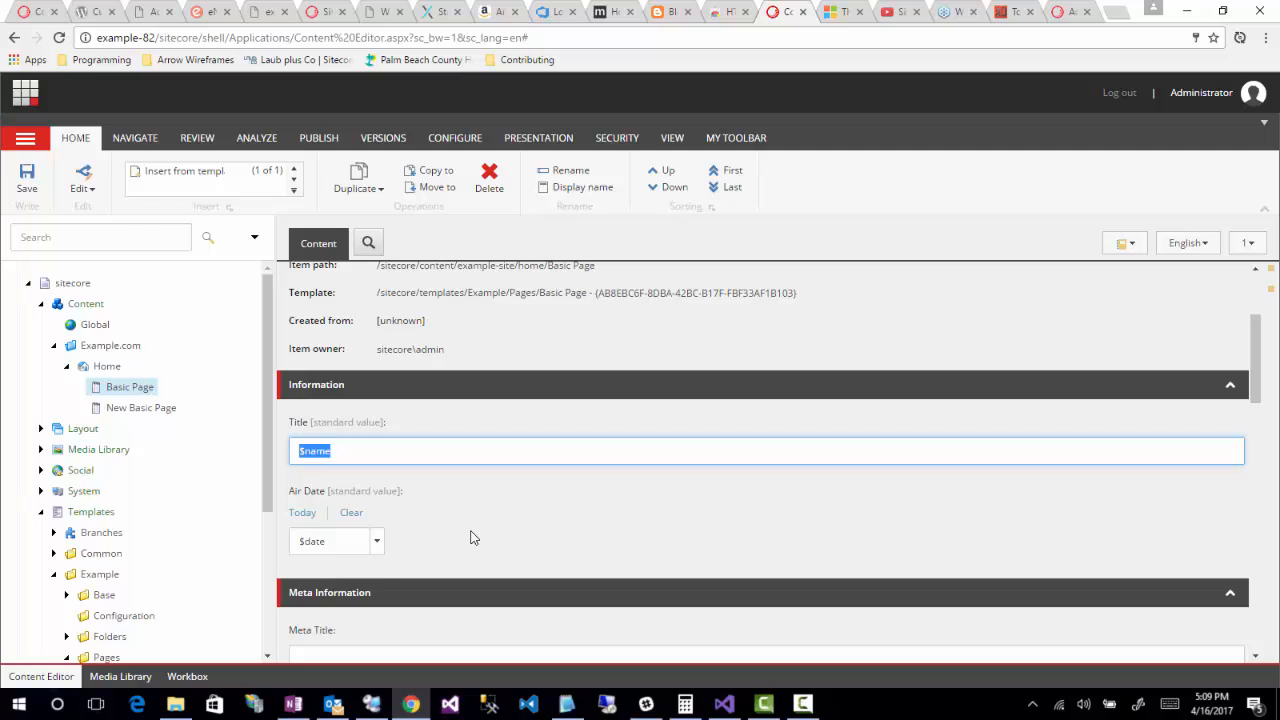
click(348, 450)
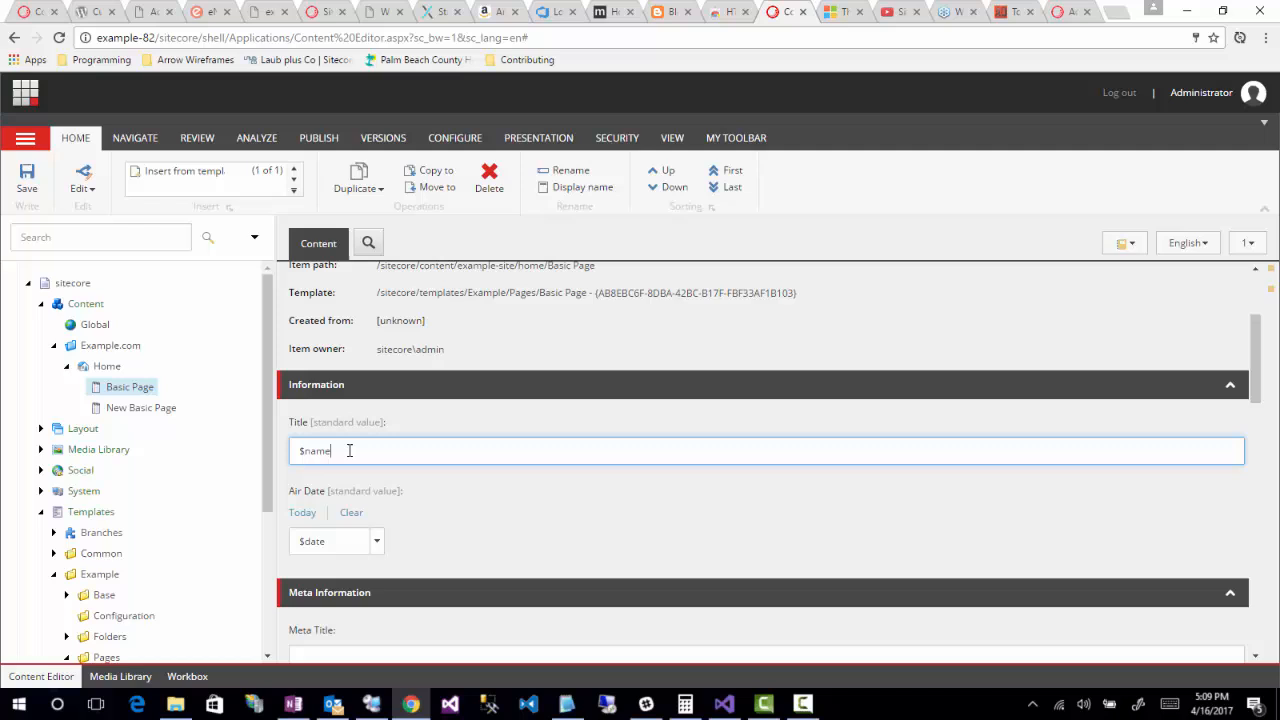
double_click(314, 450)
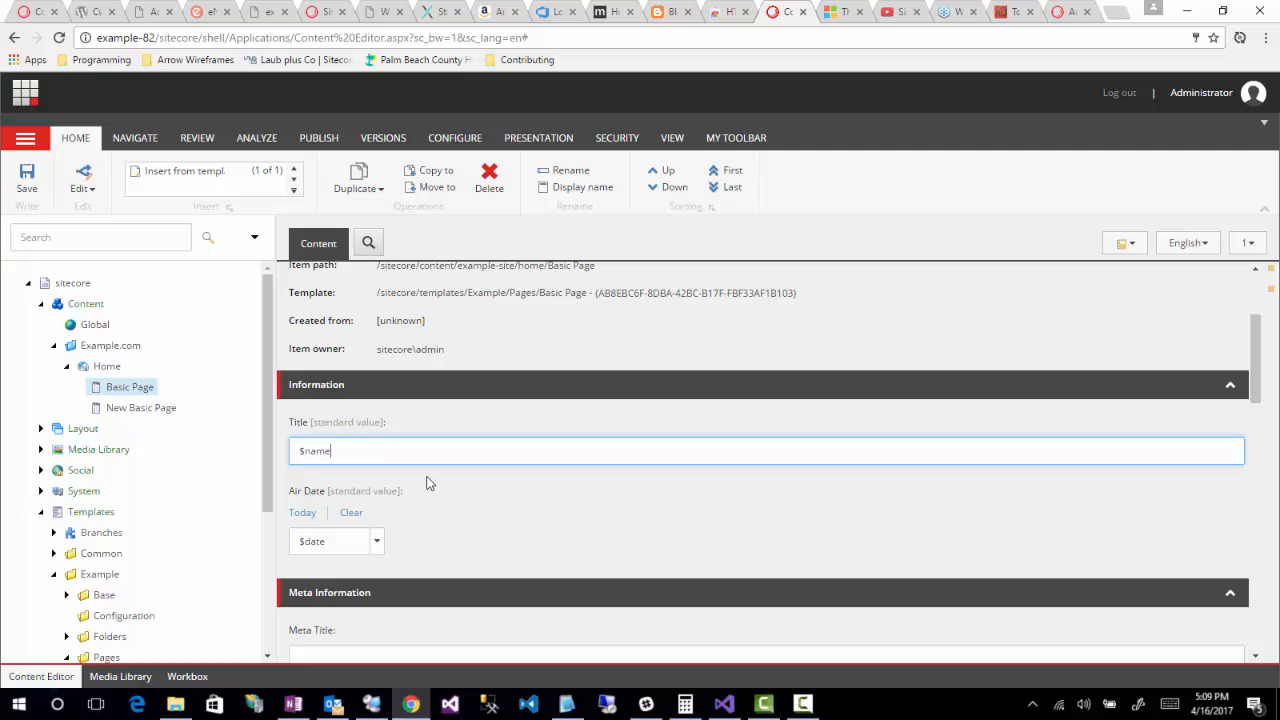
mouse_move(510, 520)
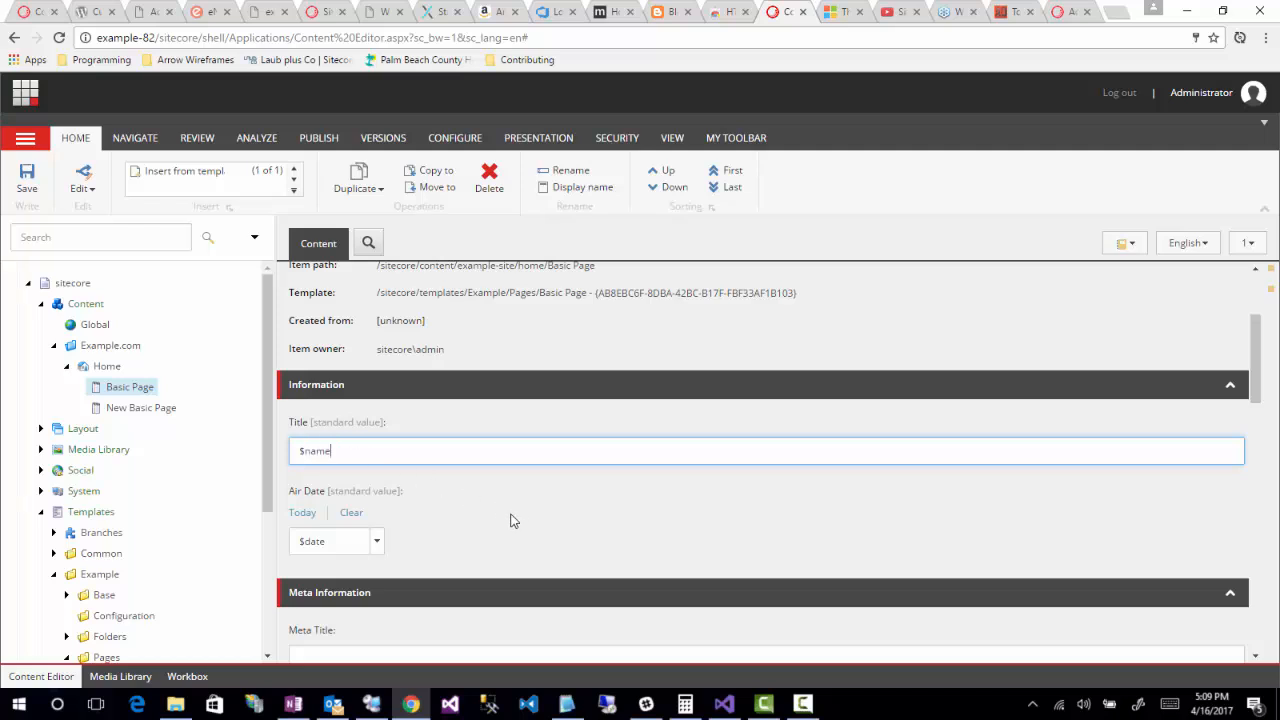
mouse_move(500, 532)
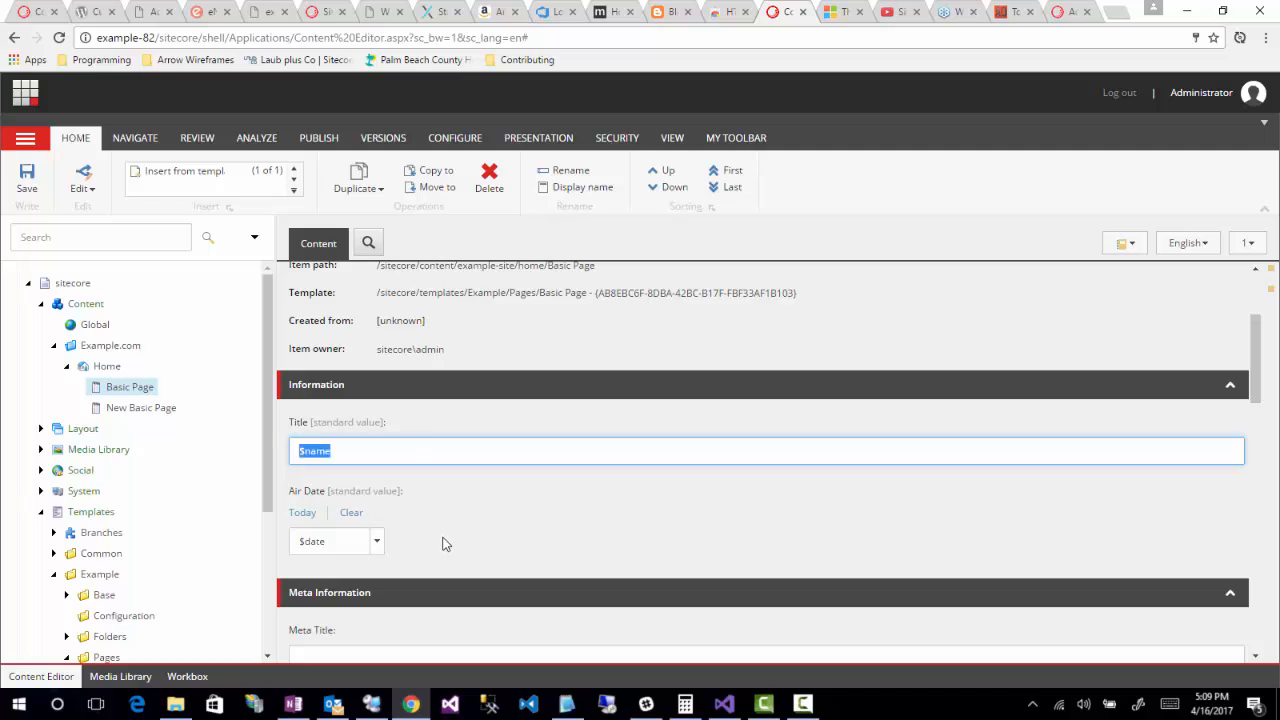
click(352, 450)
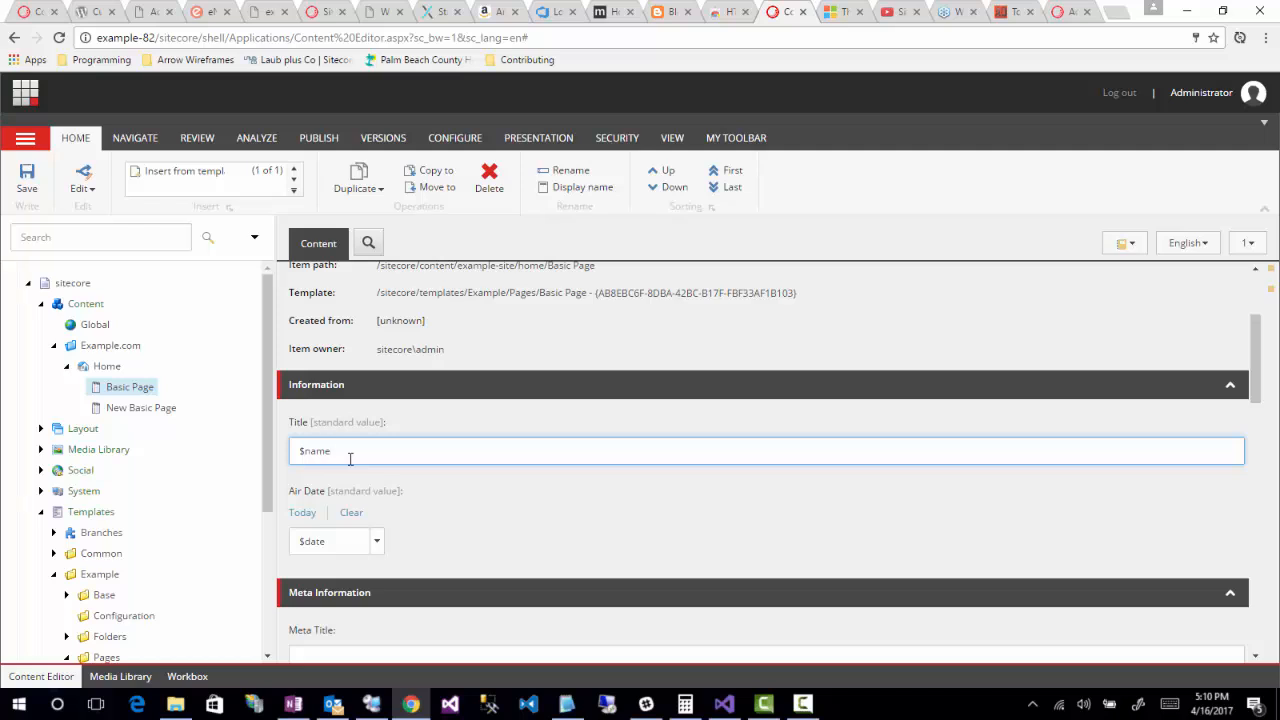
click(330, 450)
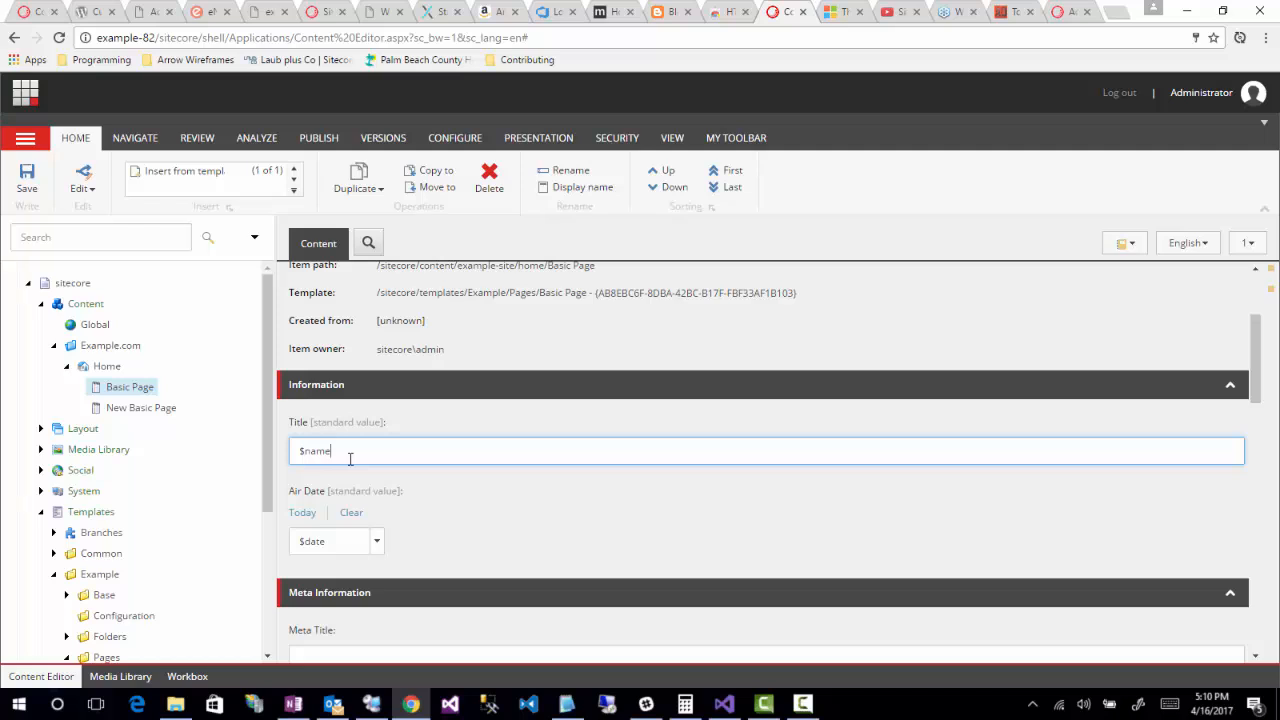